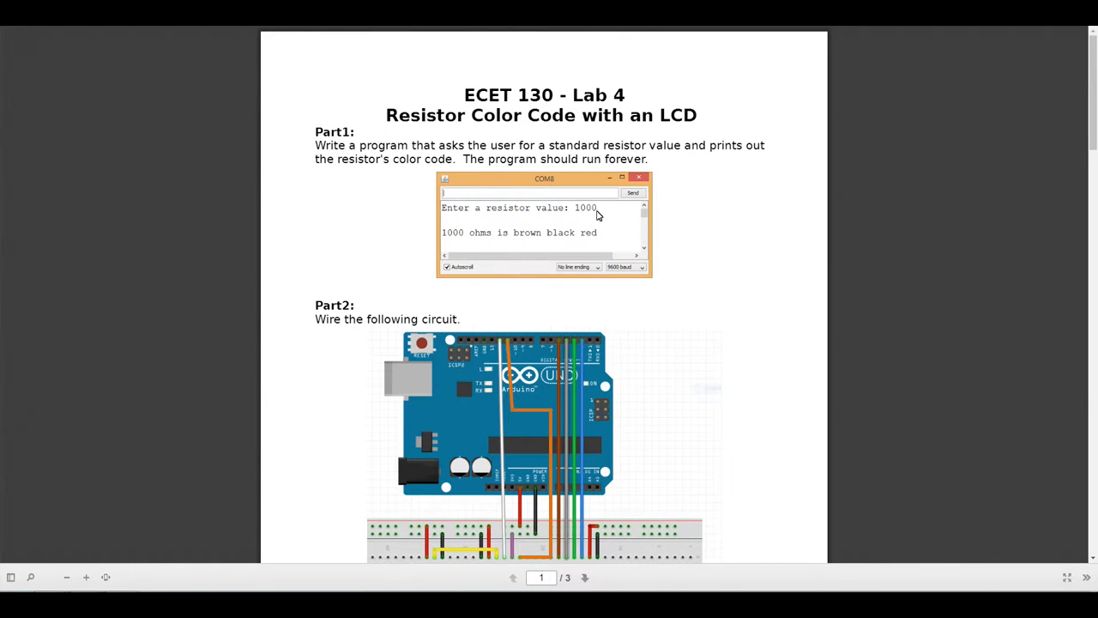
pyautogui.moveTo(482, 227)
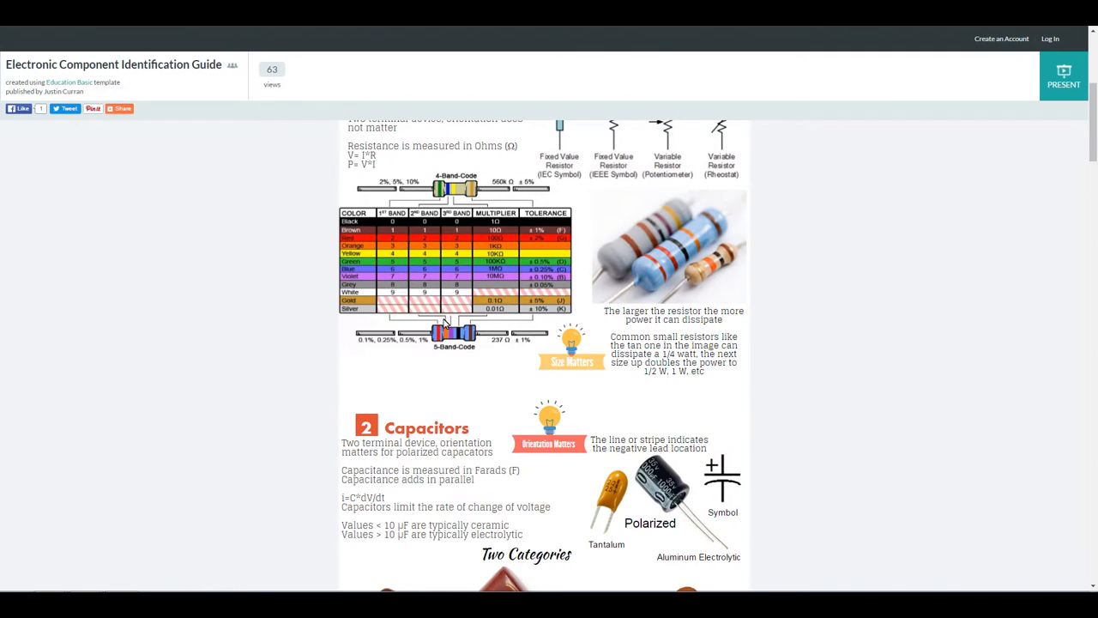
pyautogui.moveTo(487, 336)
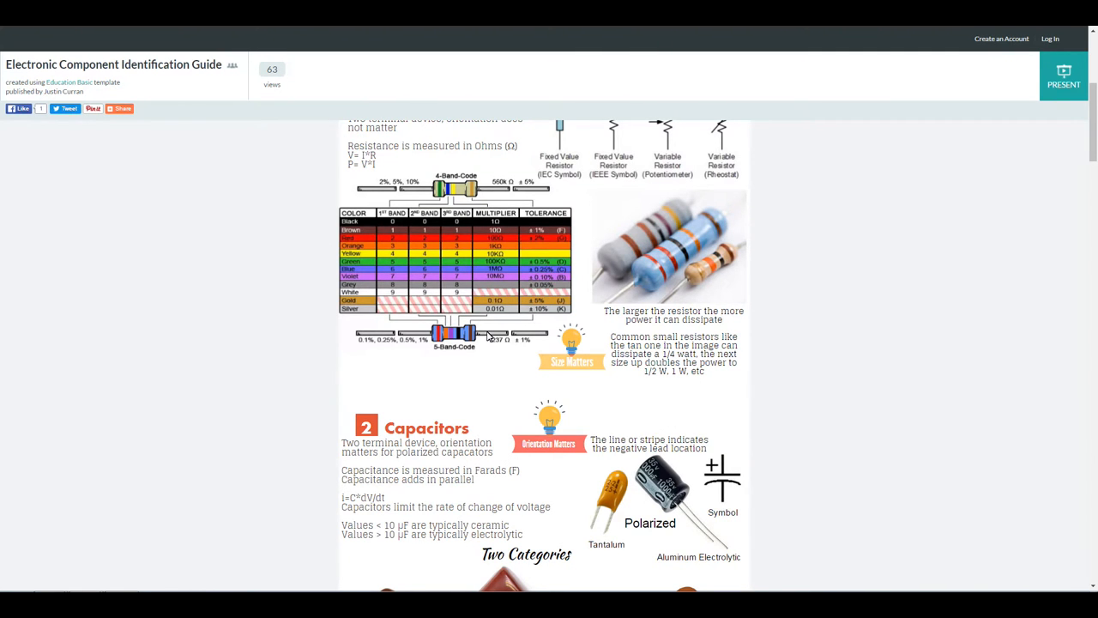
pyautogui.moveTo(588, 303)
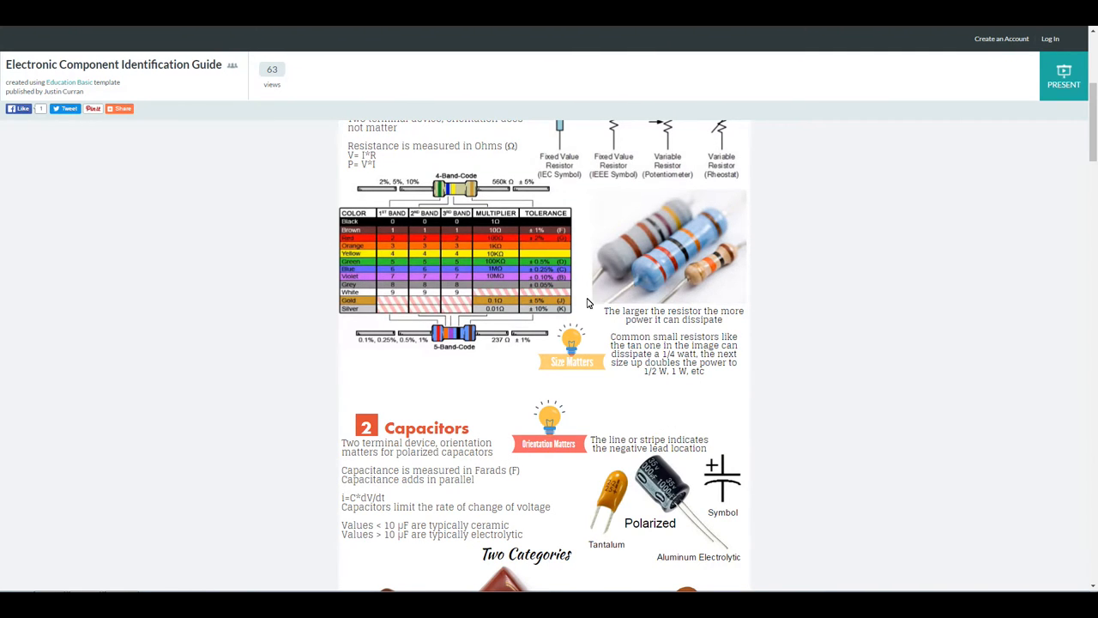
pyautogui.moveTo(461, 309)
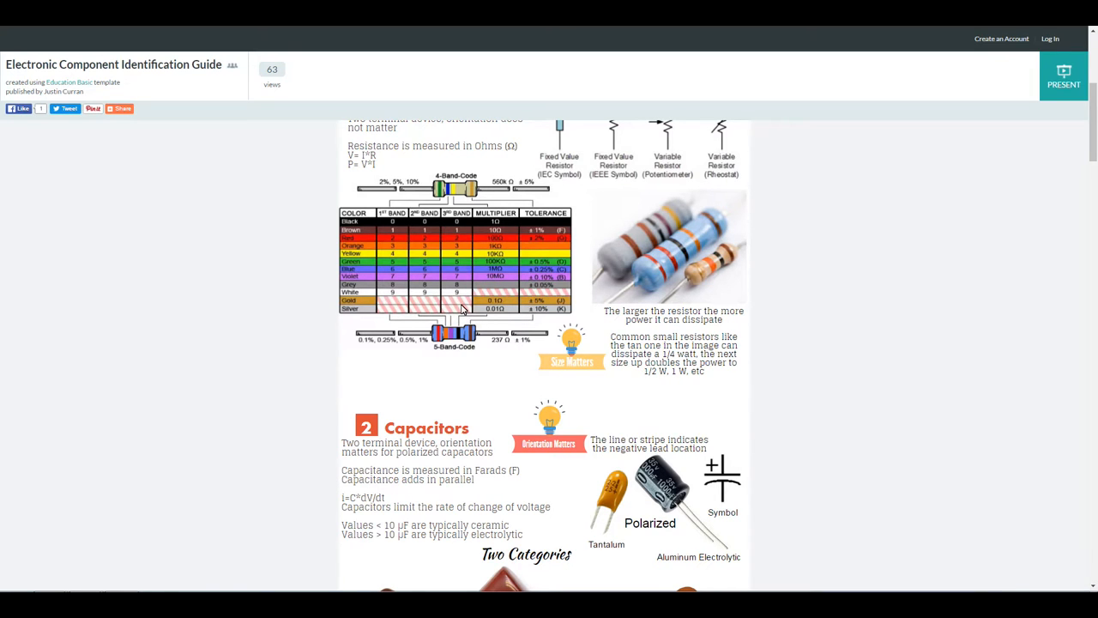
pyautogui.moveTo(397, 233)
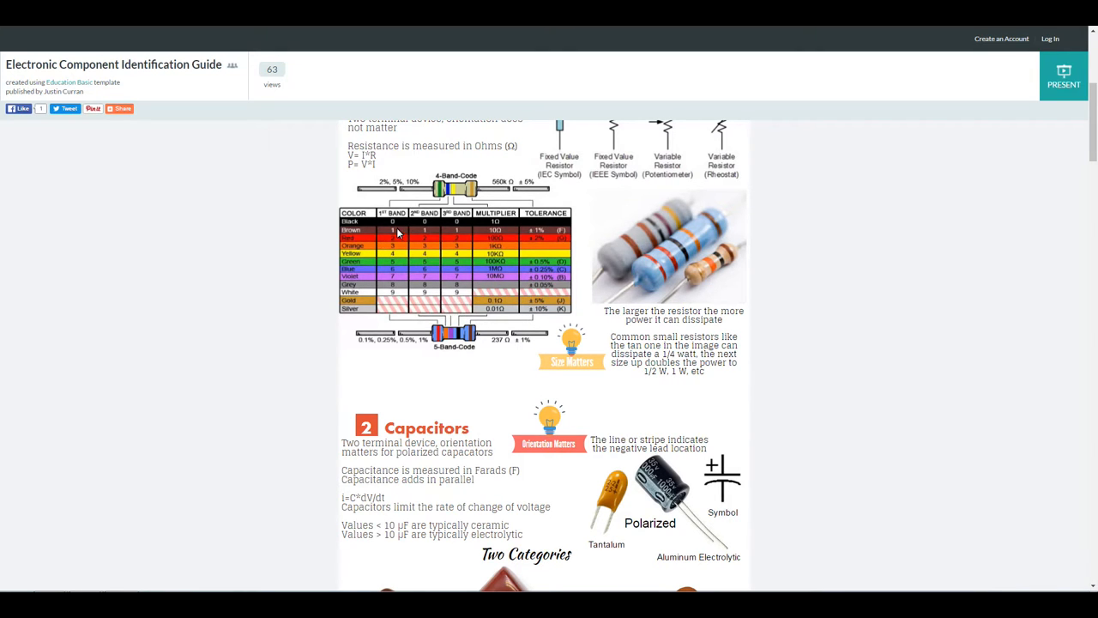
pyautogui.moveTo(427, 223)
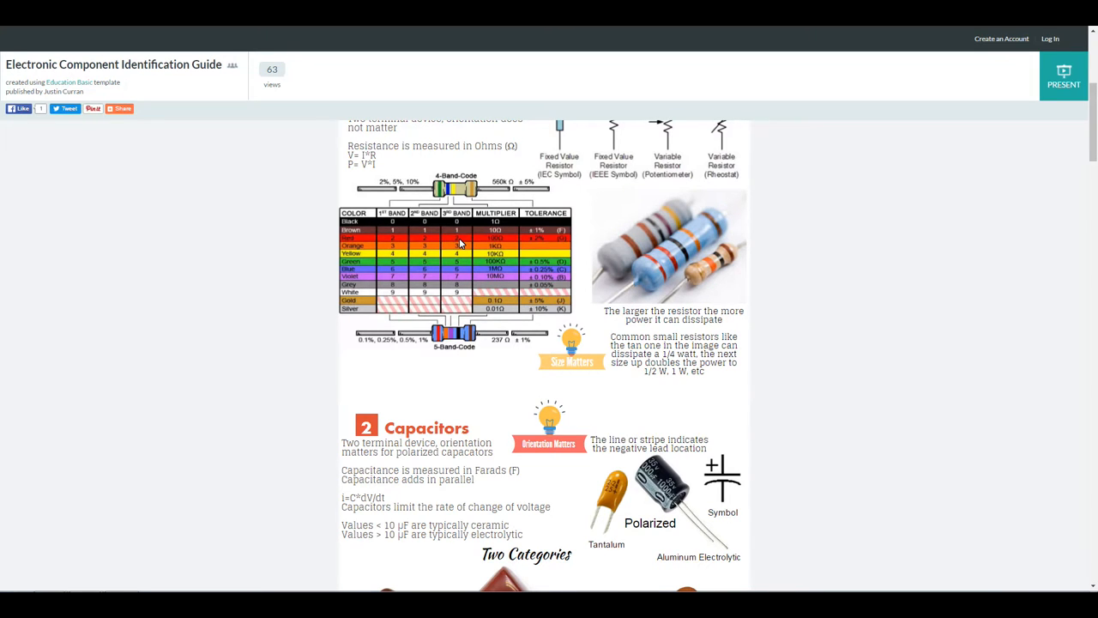
pyautogui.moveTo(392, 231)
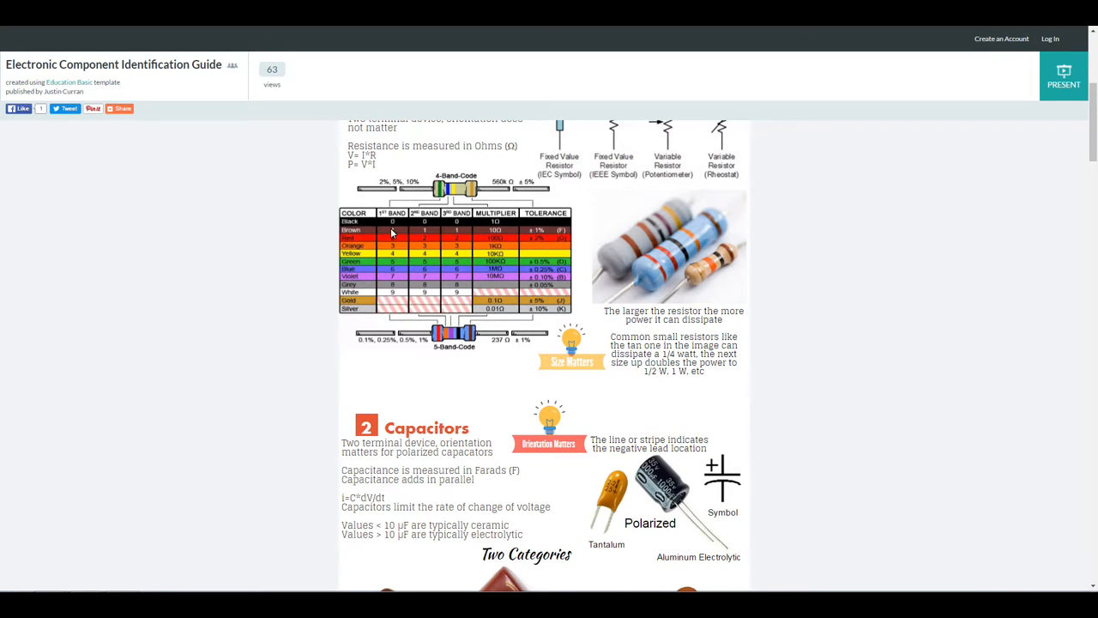
pyautogui.moveTo(472, 237)
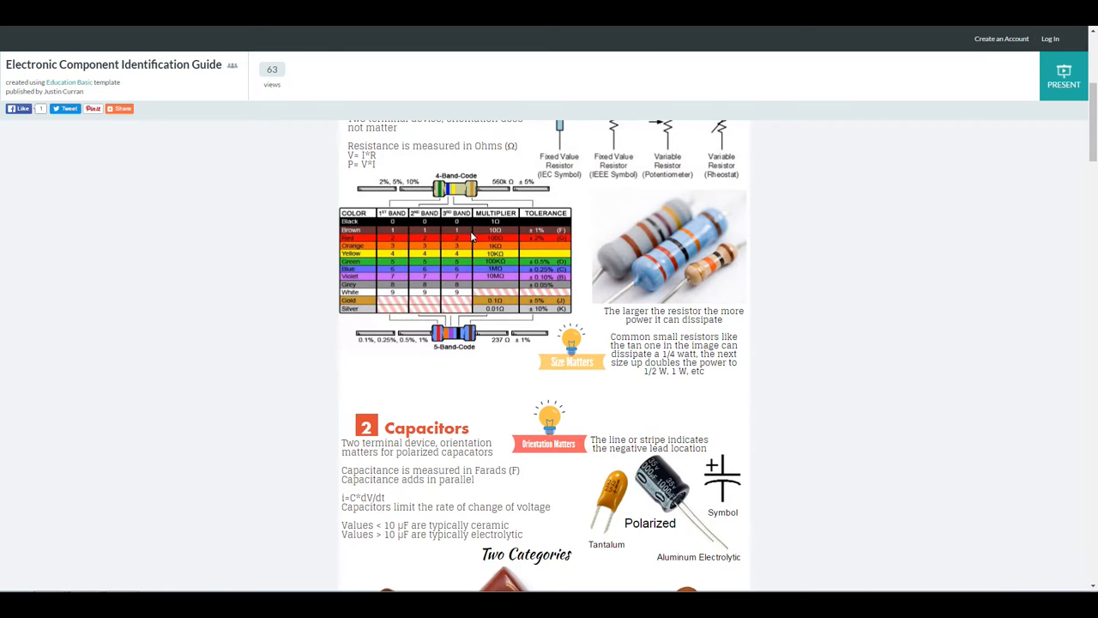
pyautogui.moveTo(464, 245)
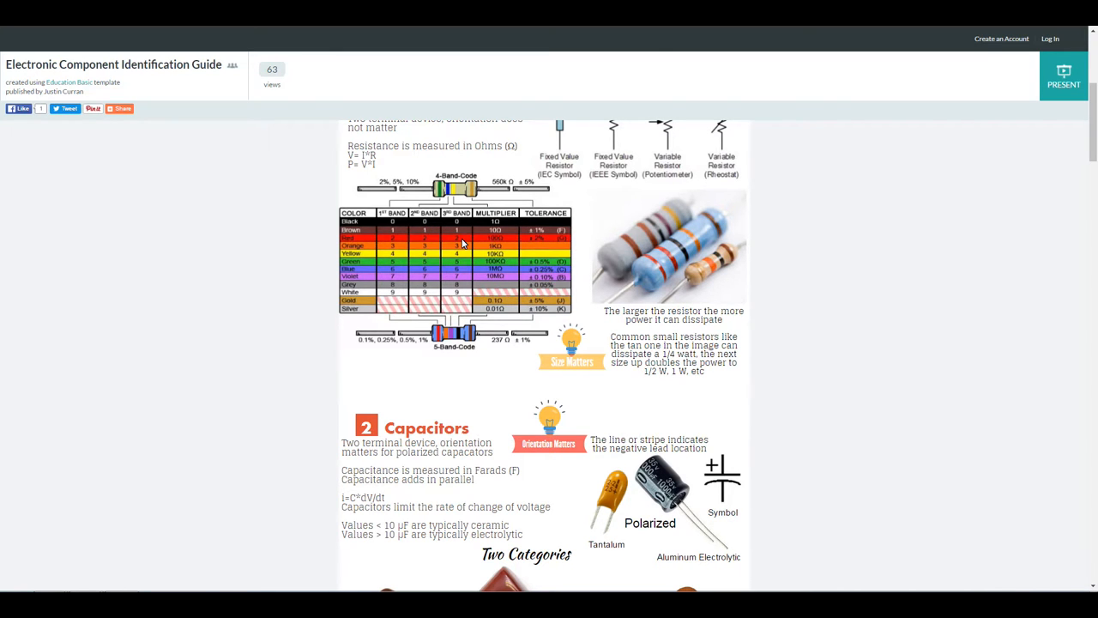
pyautogui.moveTo(400, 238)
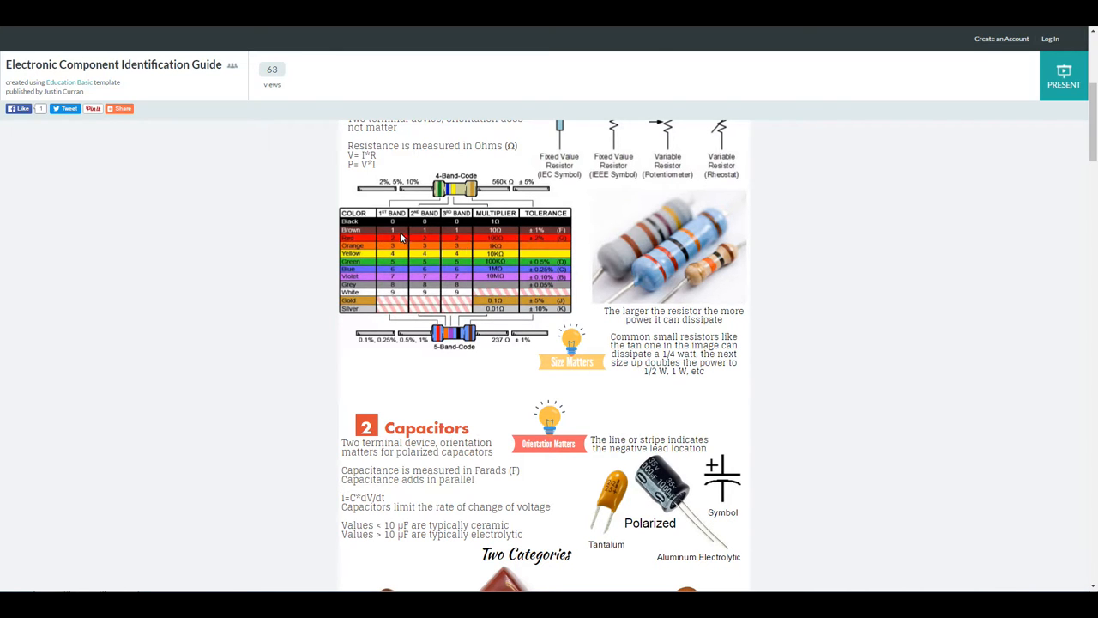
pyautogui.moveTo(411, 230)
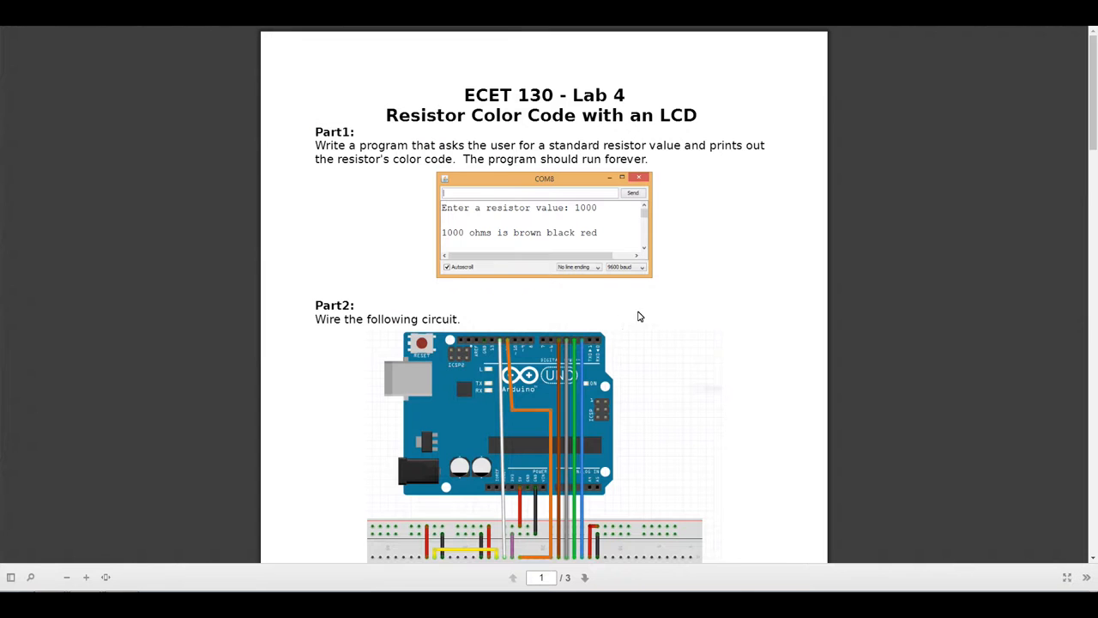
pyautogui.moveTo(590, 214)
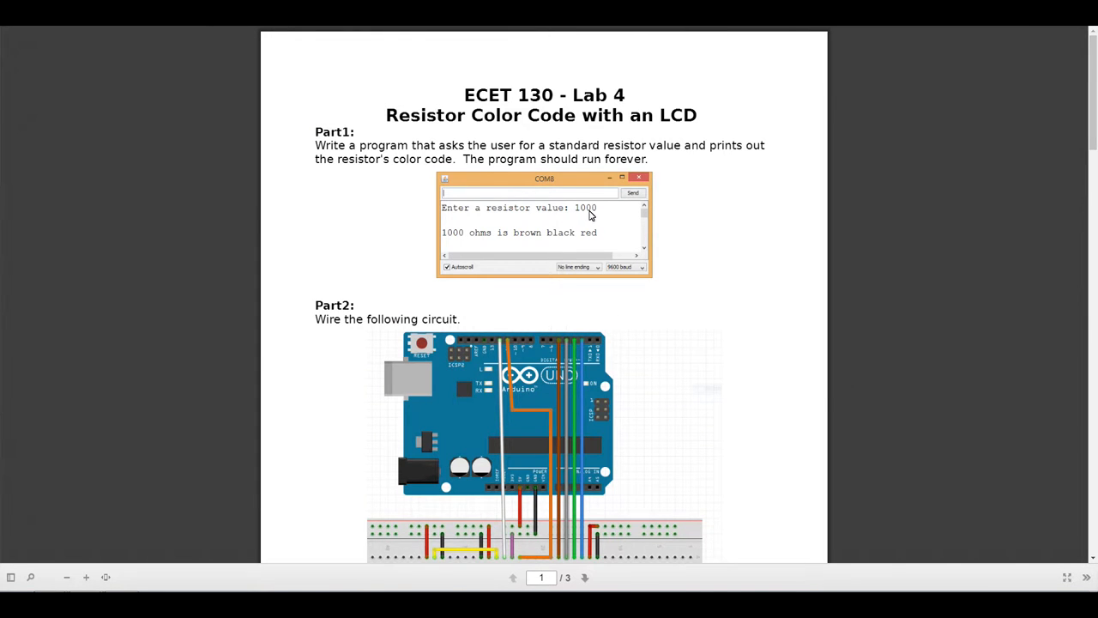
pyautogui.moveTo(600, 242)
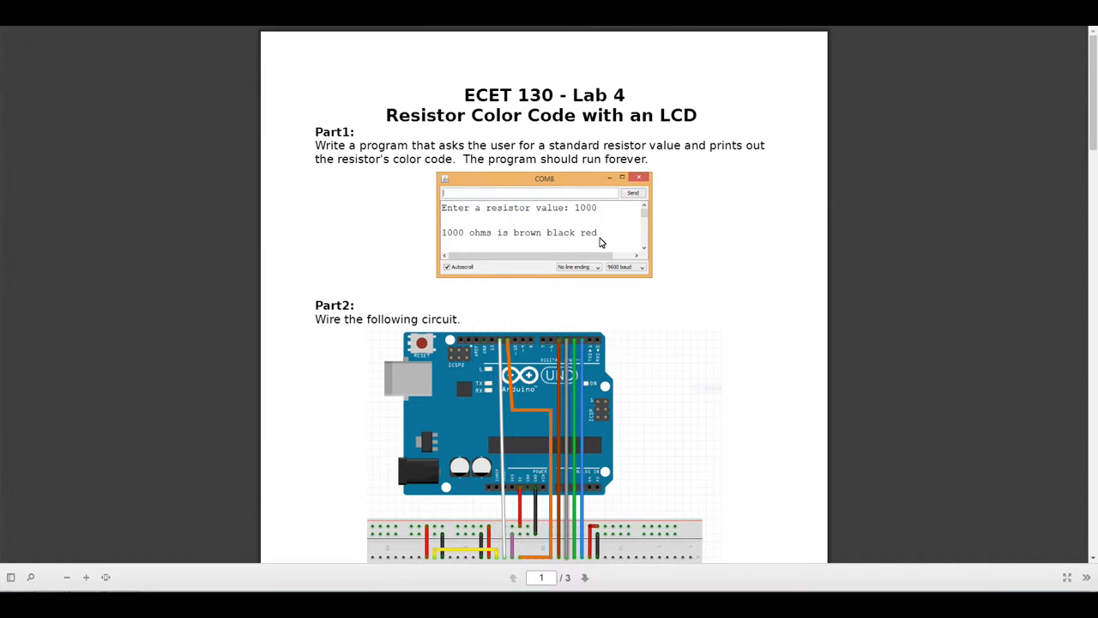
pyautogui.moveTo(560, 292)
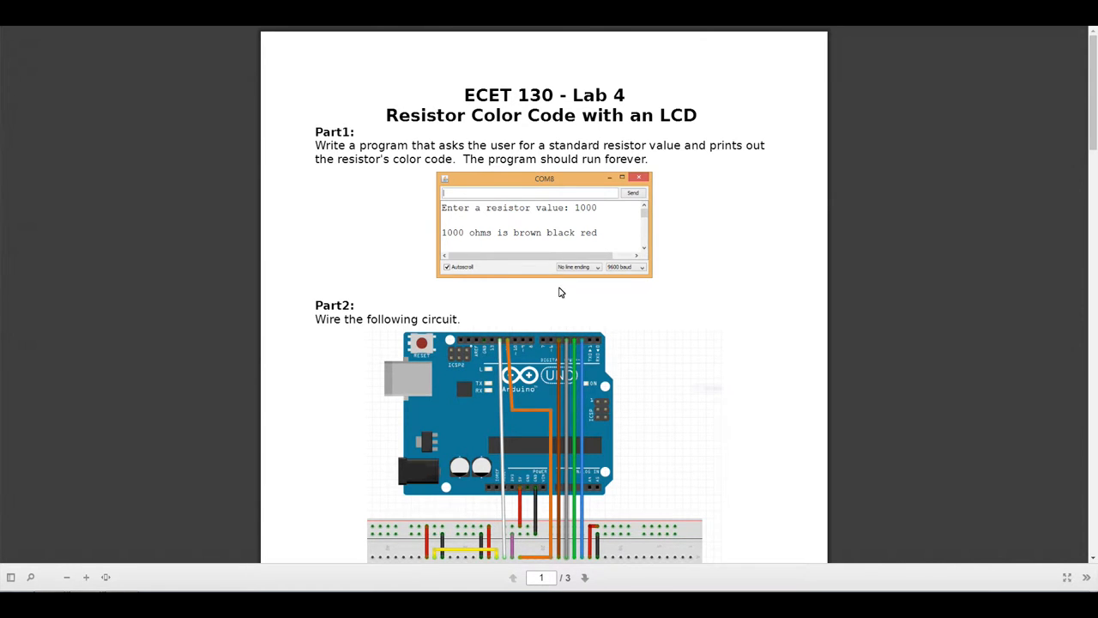
pyautogui.moveTo(610, 292)
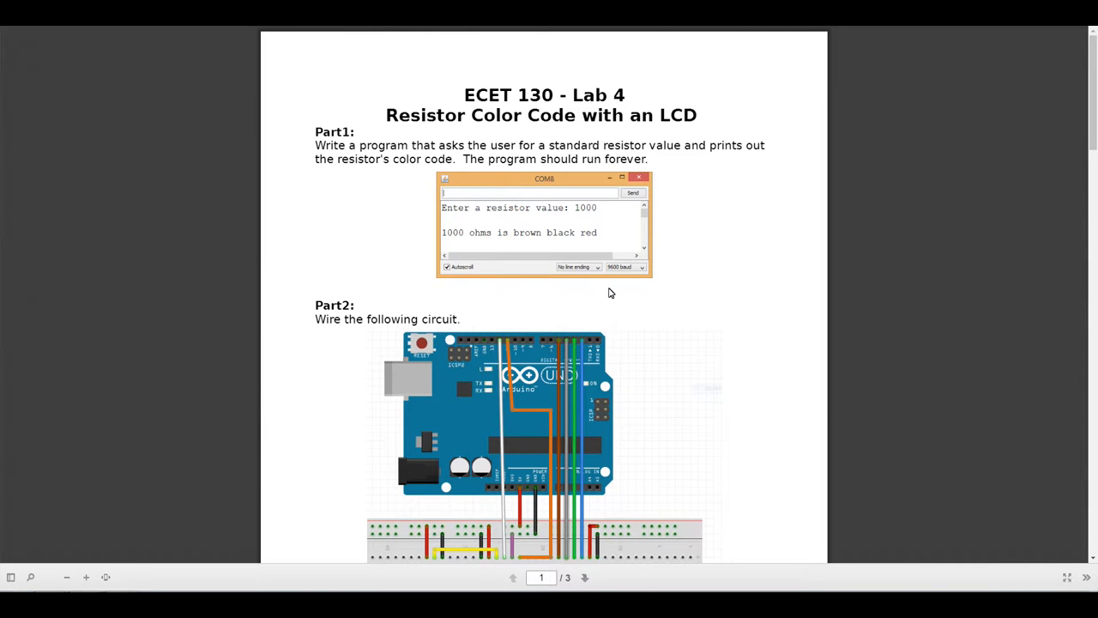
pyautogui.moveTo(639, 244)
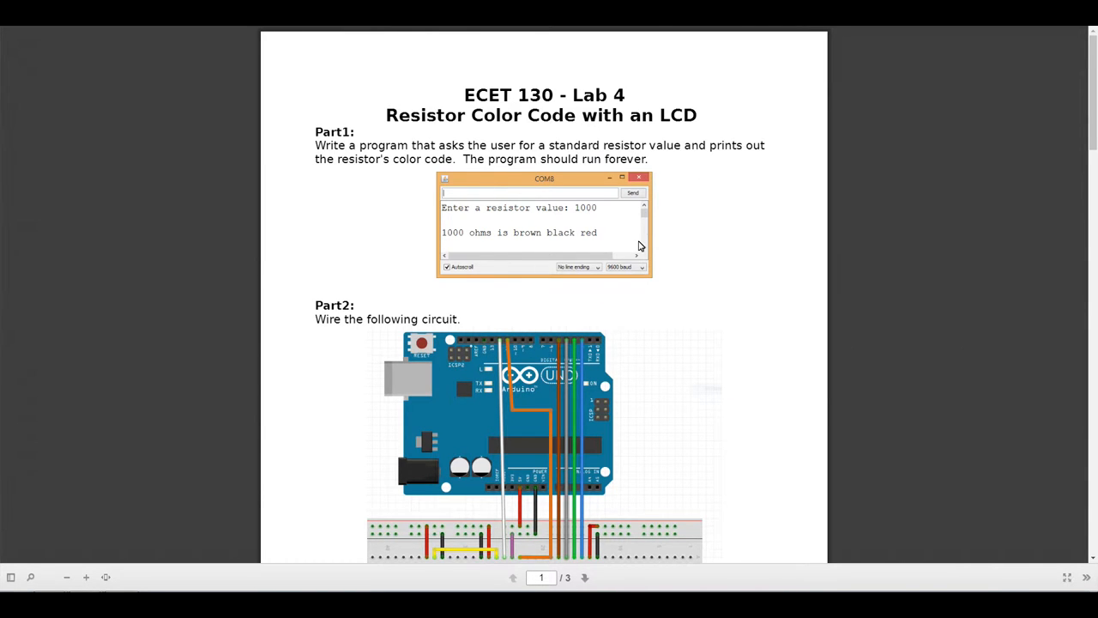
# Step: Scroll the Lab 4 PDF down to the full Part 2 Arduino and LCD breadboard wiring diagram
pyautogui.scroll(-3)
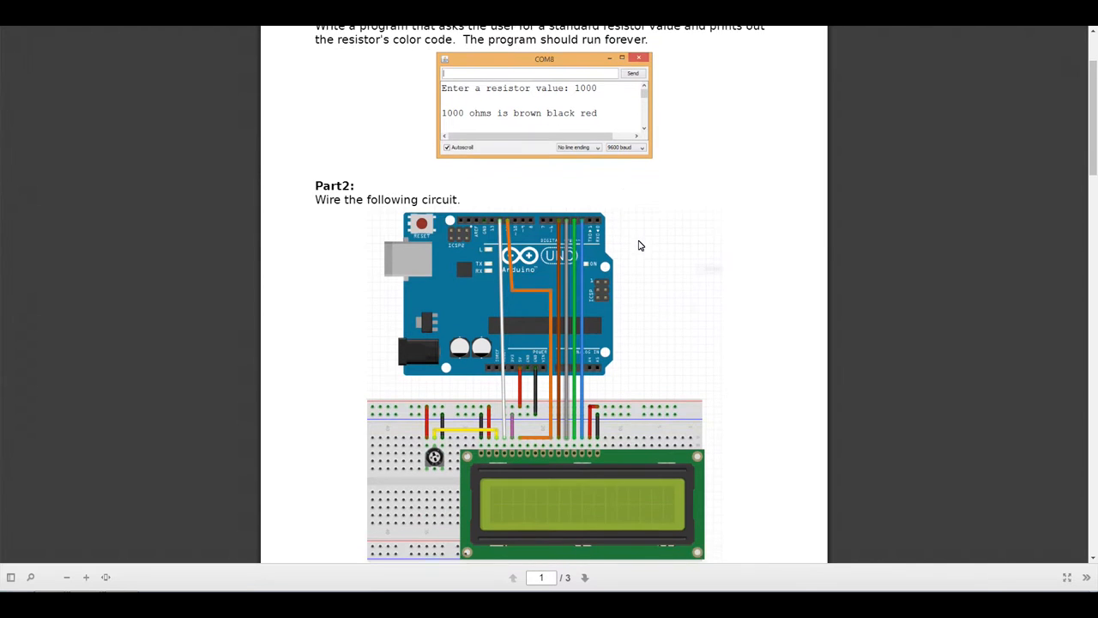
pyautogui.scroll(-3)
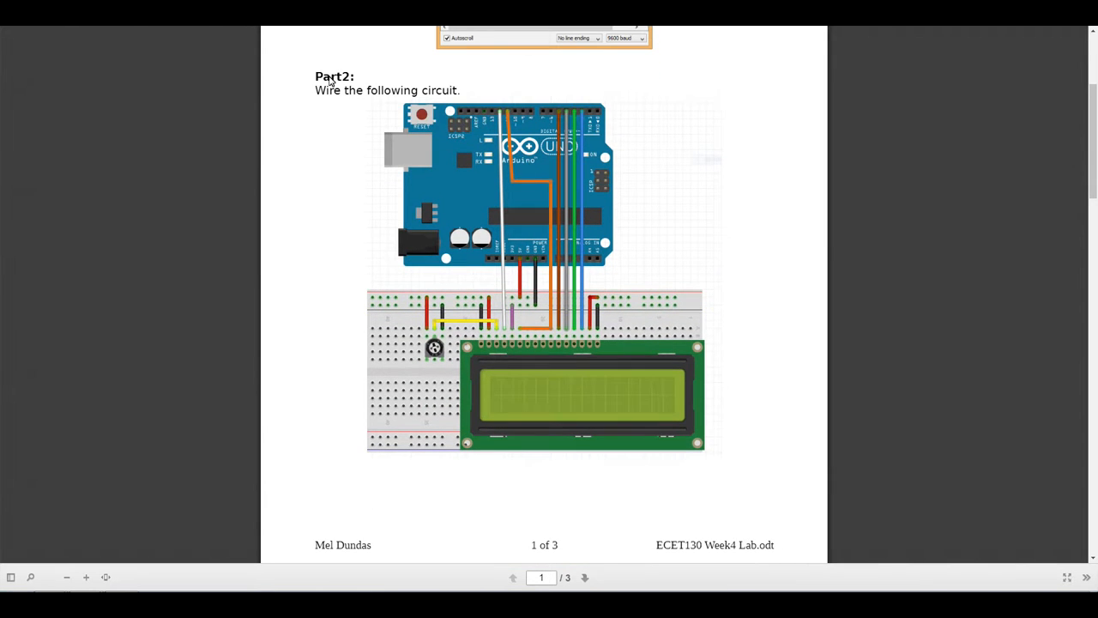
pyautogui.moveTo(720, 463)
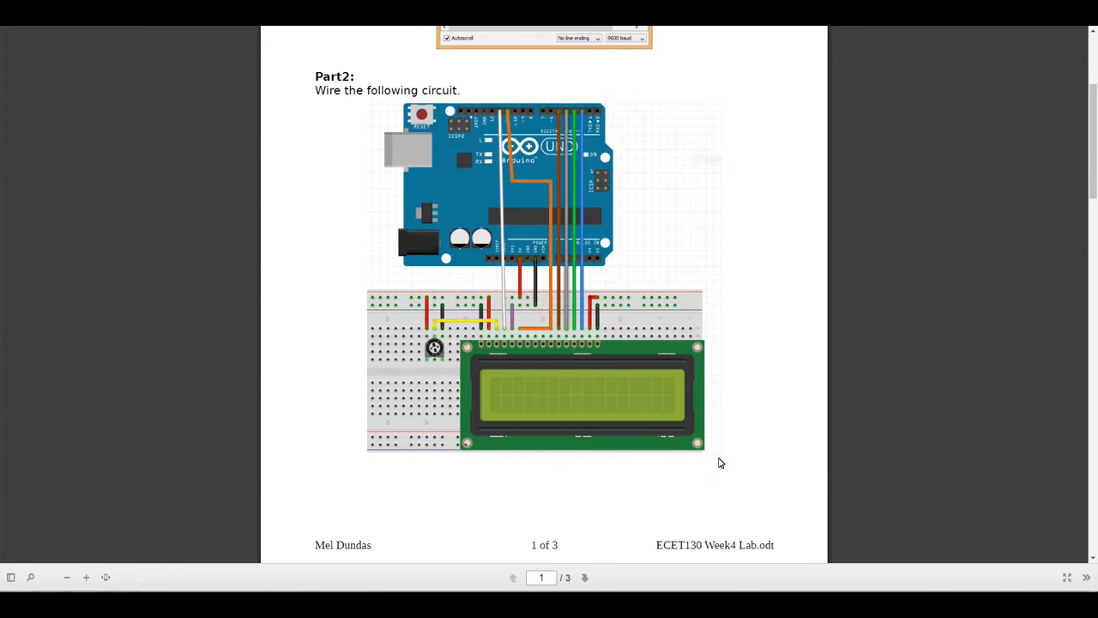
pyautogui.moveTo(549, 478)
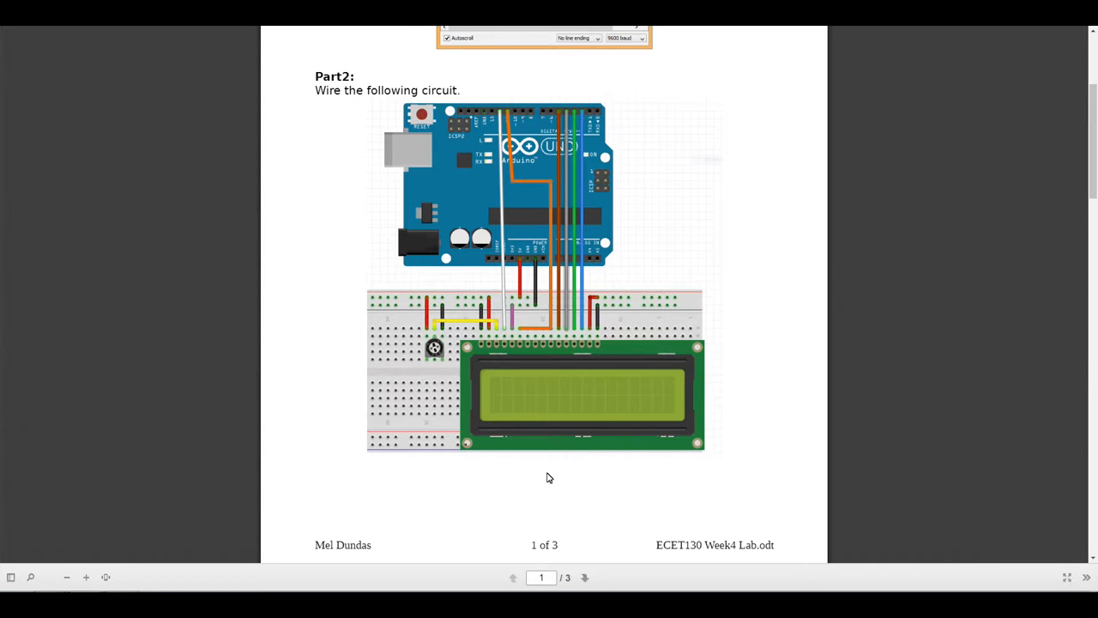
pyautogui.moveTo(625, 53)
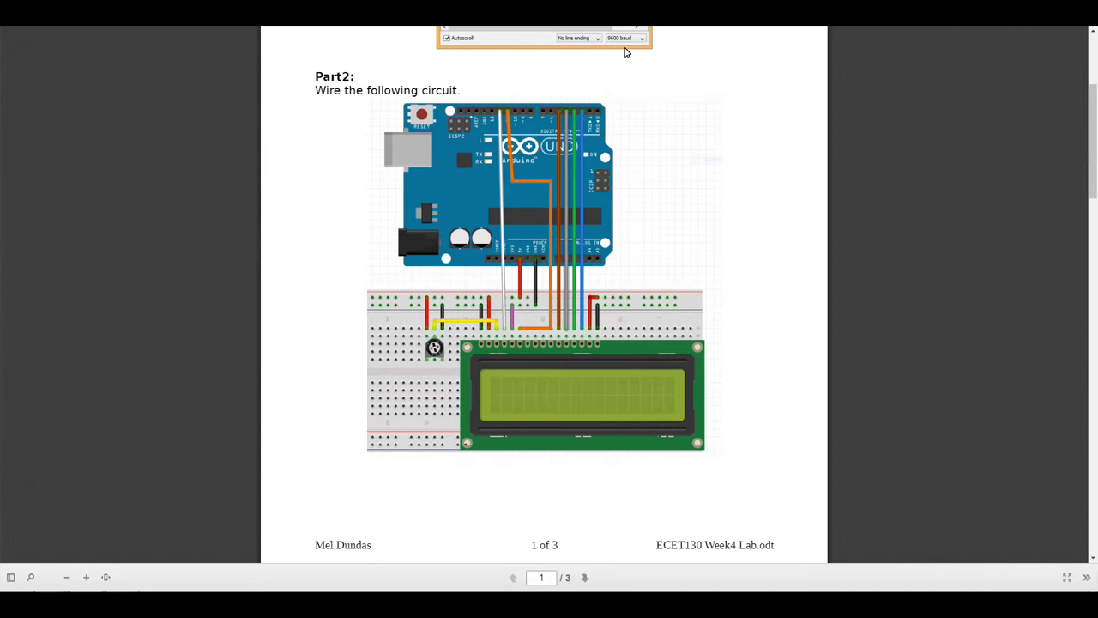
pyautogui.moveTo(469, 373)
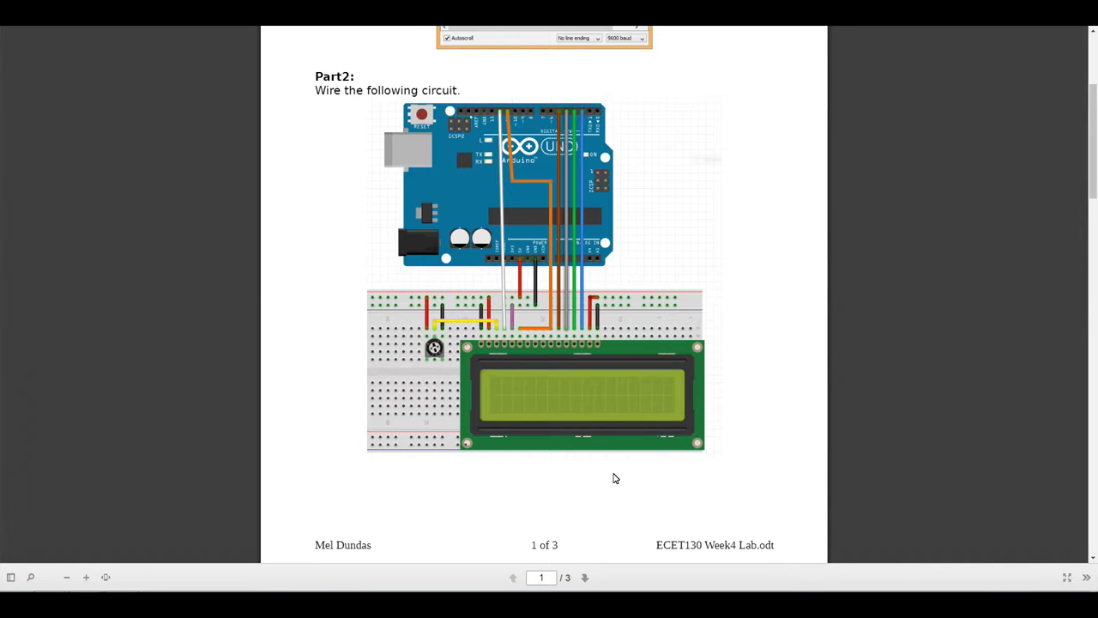
pyautogui.moveTo(571, 464)
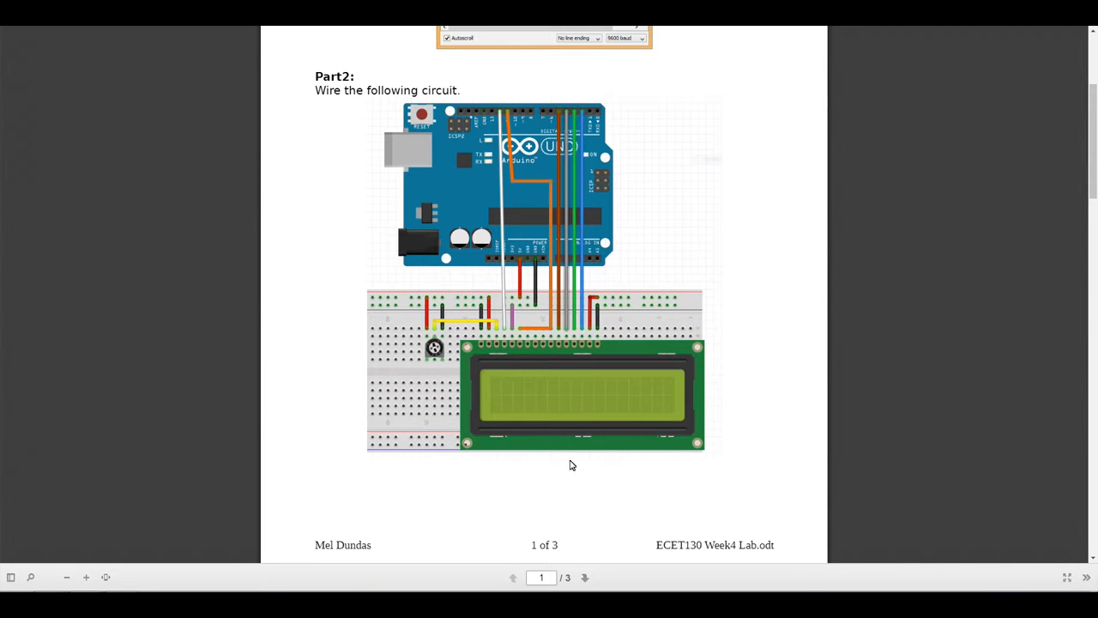
pyautogui.moveTo(565, 299)
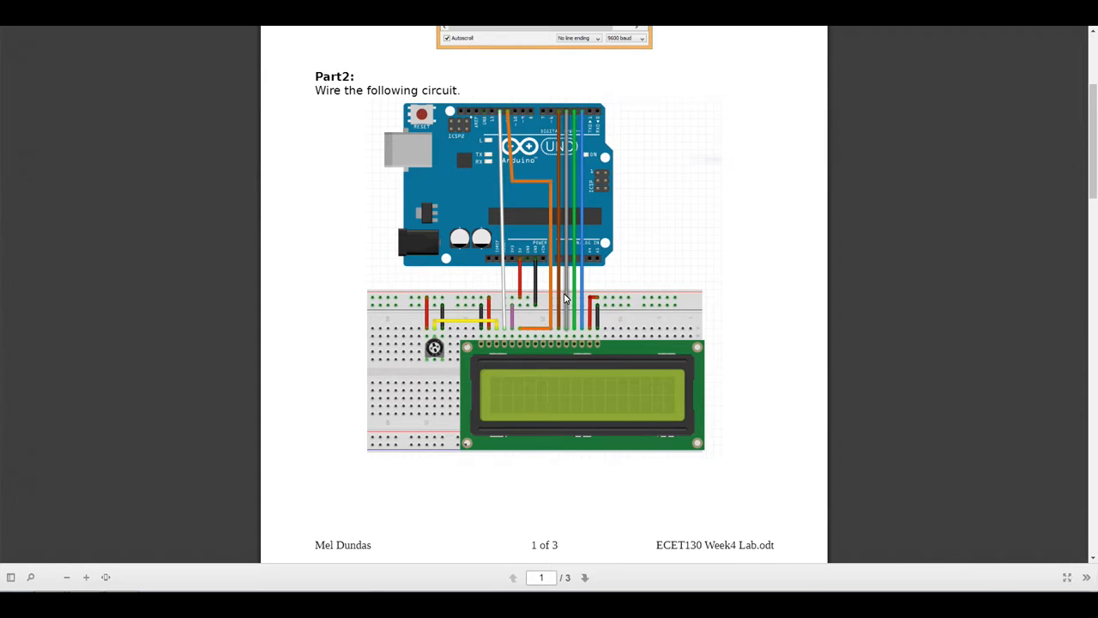
pyautogui.moveTo(571, 309)
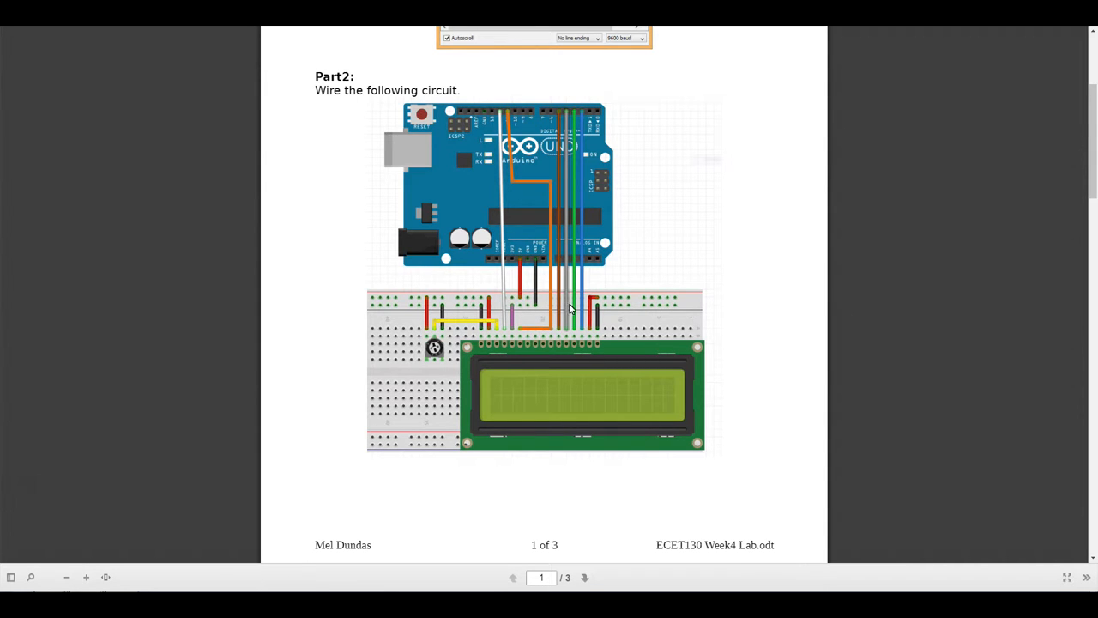
pyautogui.moveTo(544, 332)
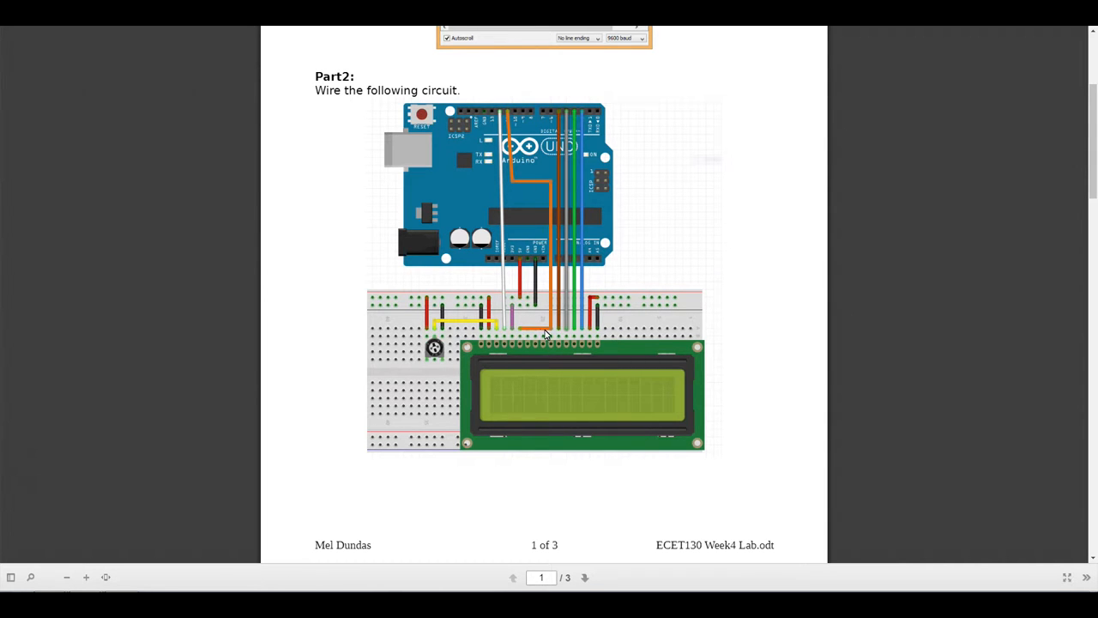
pyautogui.moveTo(558, 280)
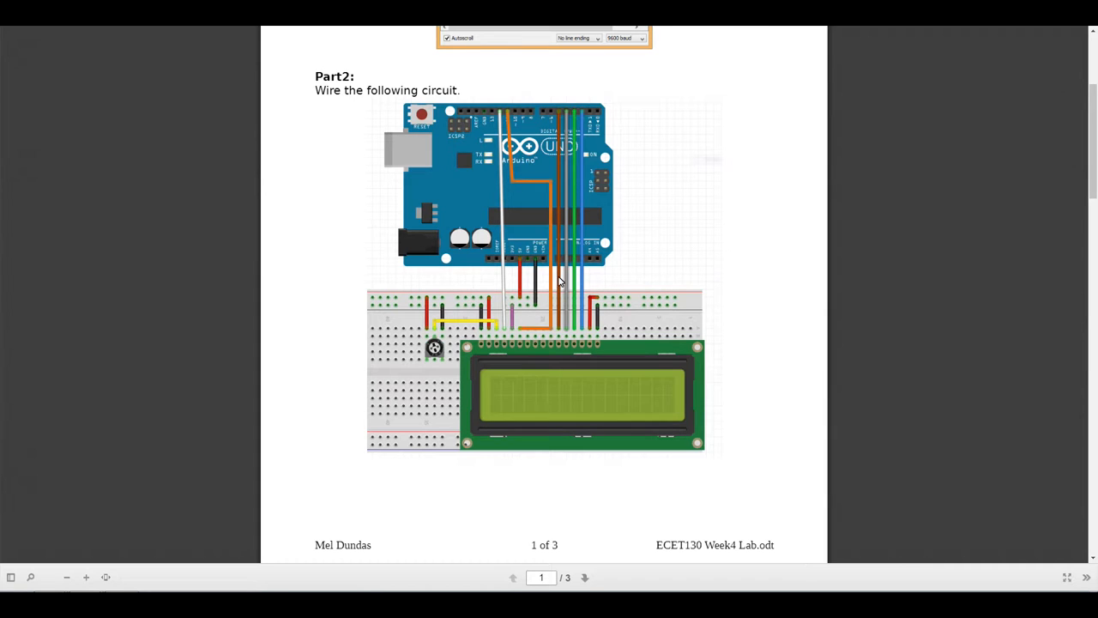
pyautogui.moveTo(551, 328)
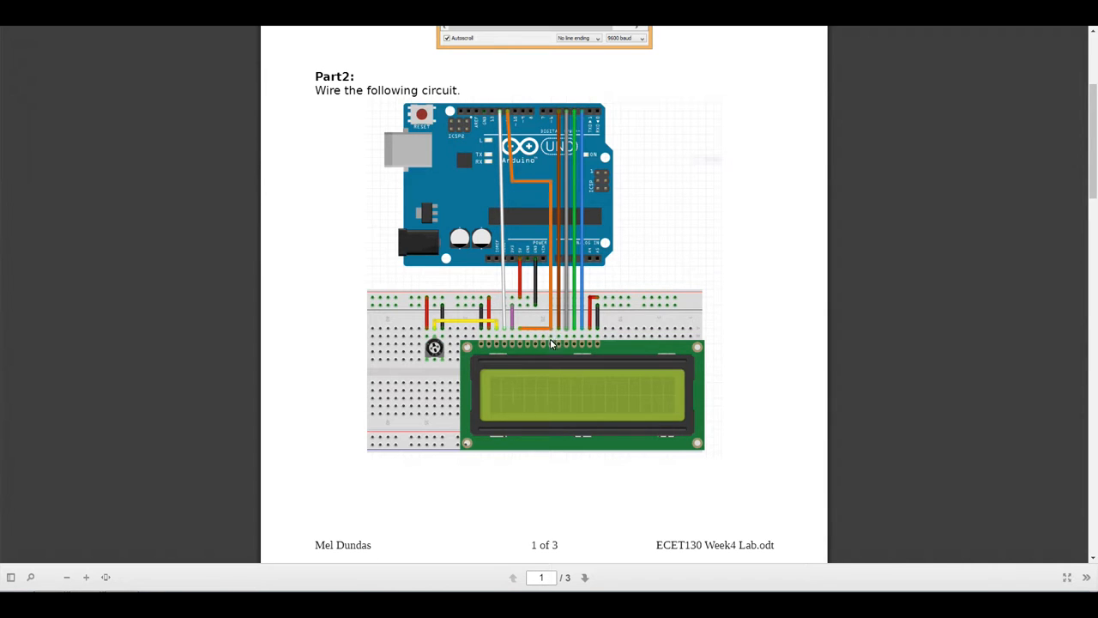
pyautogui.moveTo(521, 330)
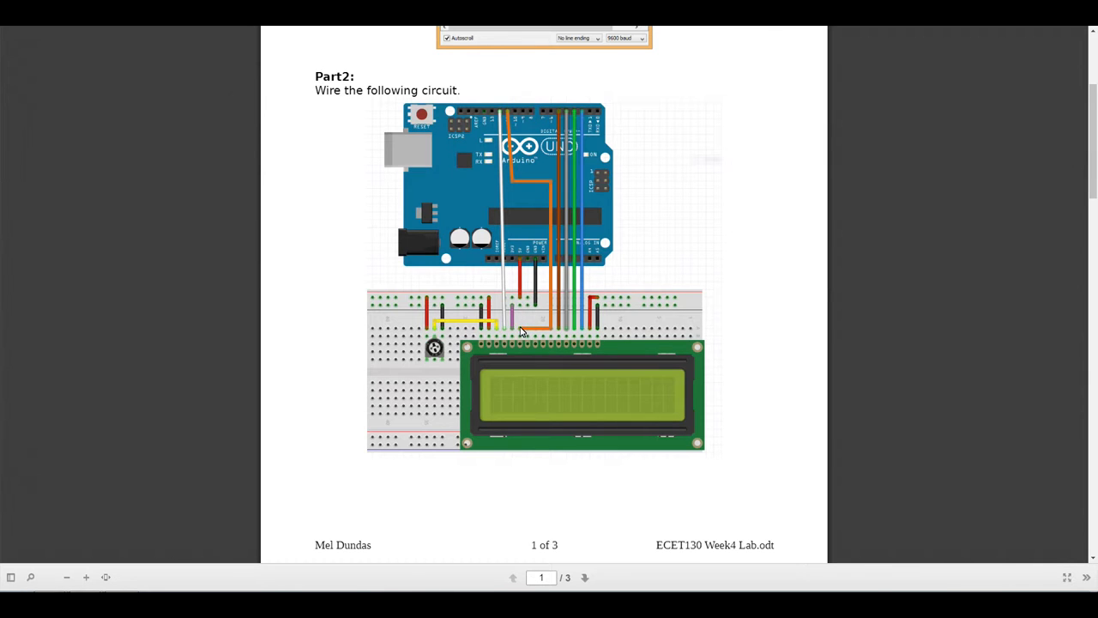
pyautogui.moveTo(547, 336)
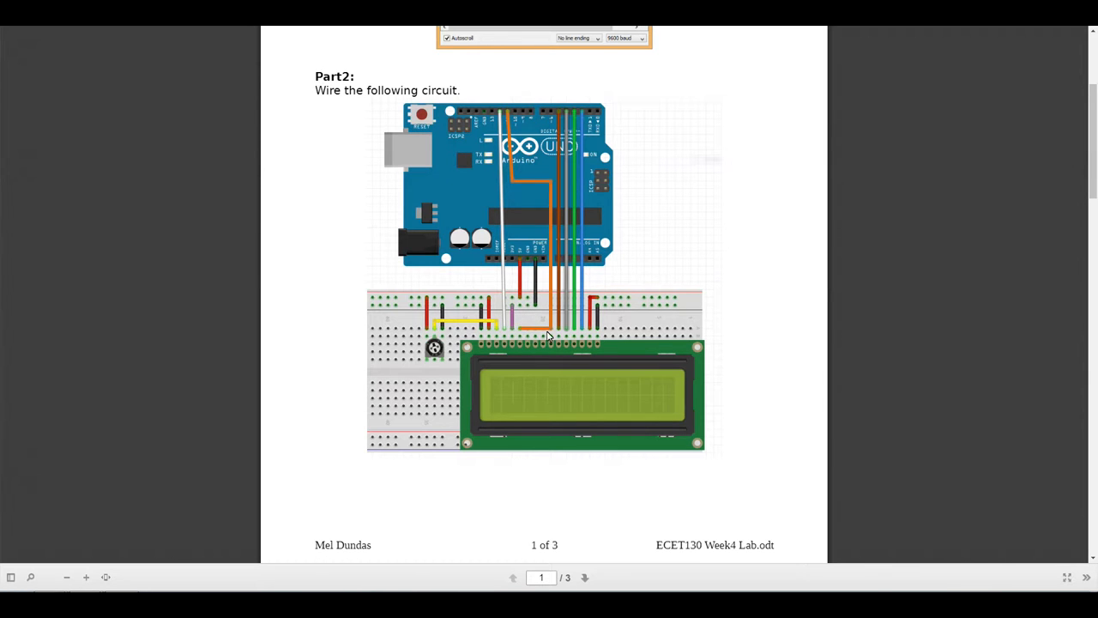
pyautogui.moveTo(548, 333)
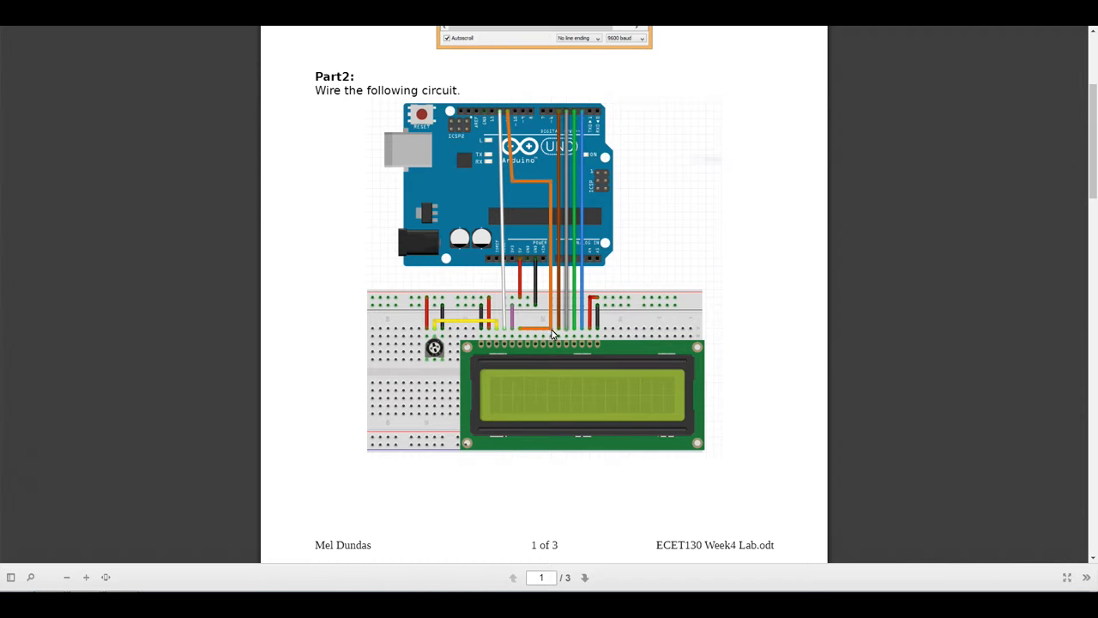
pyautogui.moveTo(550, 333)
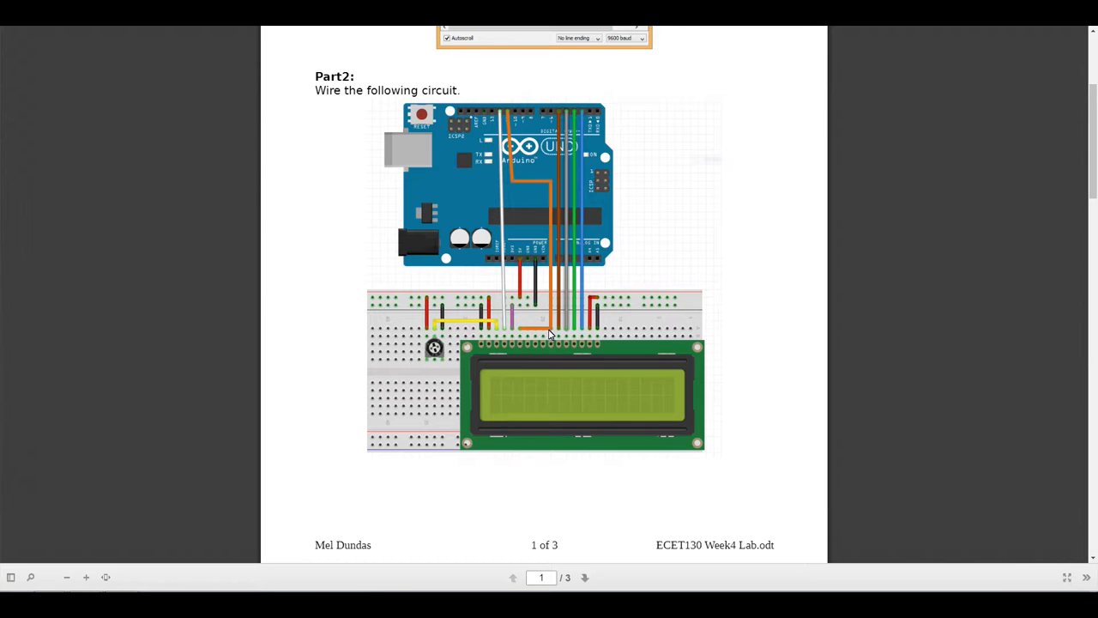
pyautogui.moveTo(519, 340)
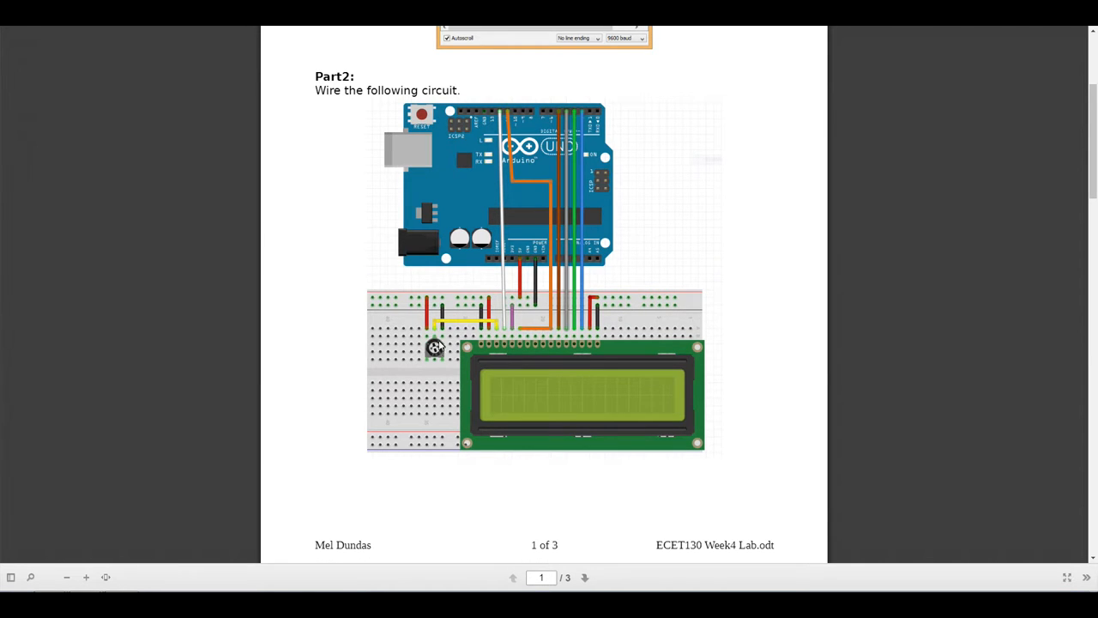
pyautogui.moveTo(435, 349)
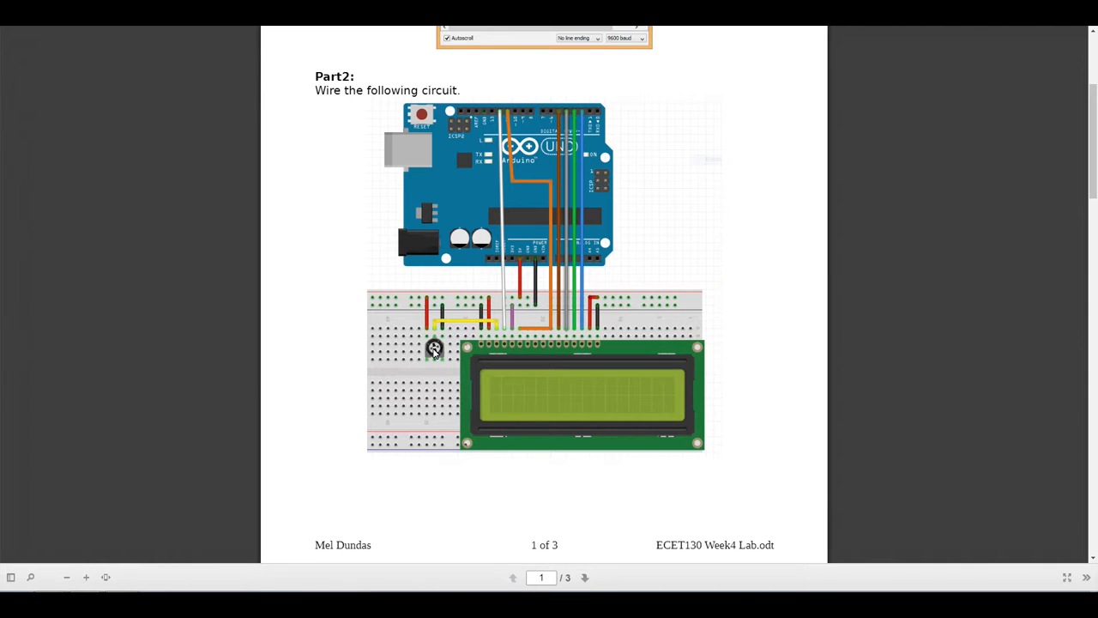
pyautogui.moveTo(650, 422)
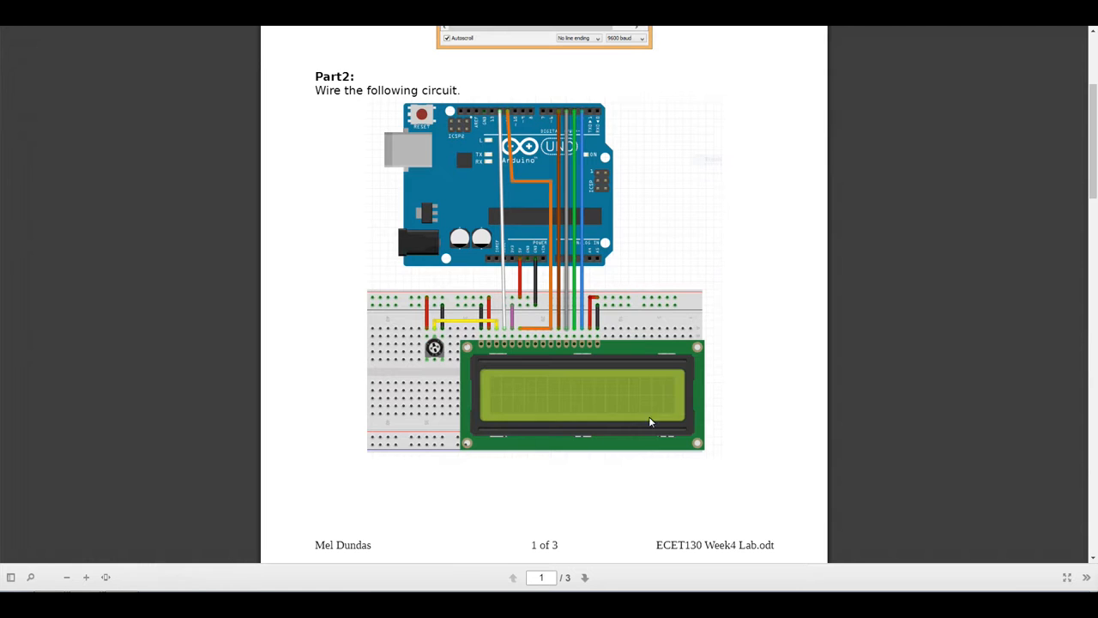
pyautogui.moveTo(541, 430)
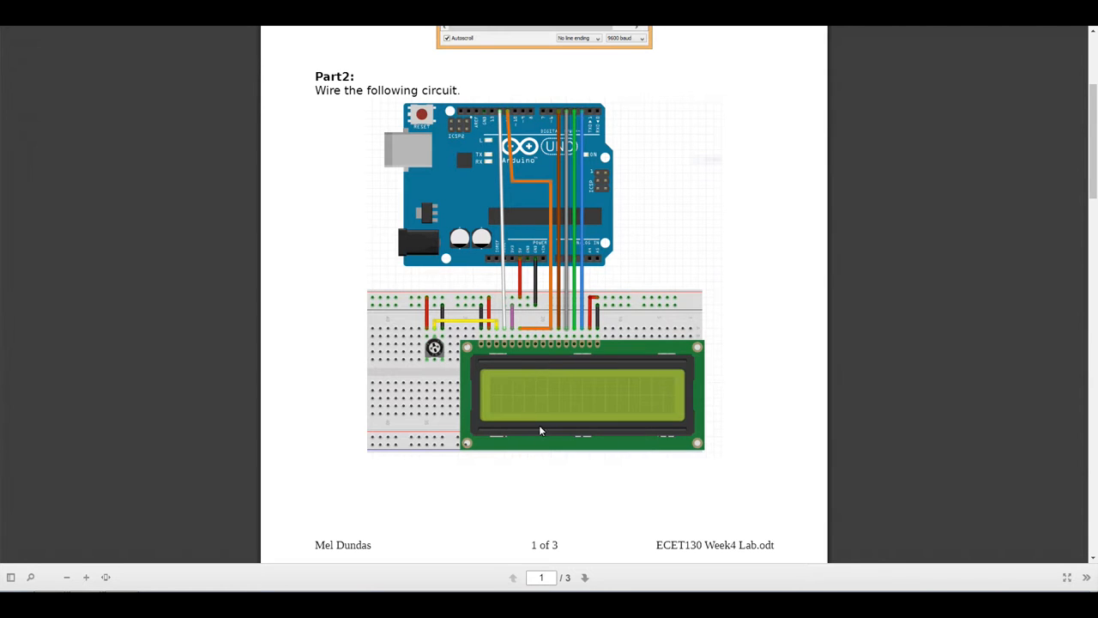
pyautogui.moveTo(509, 460)
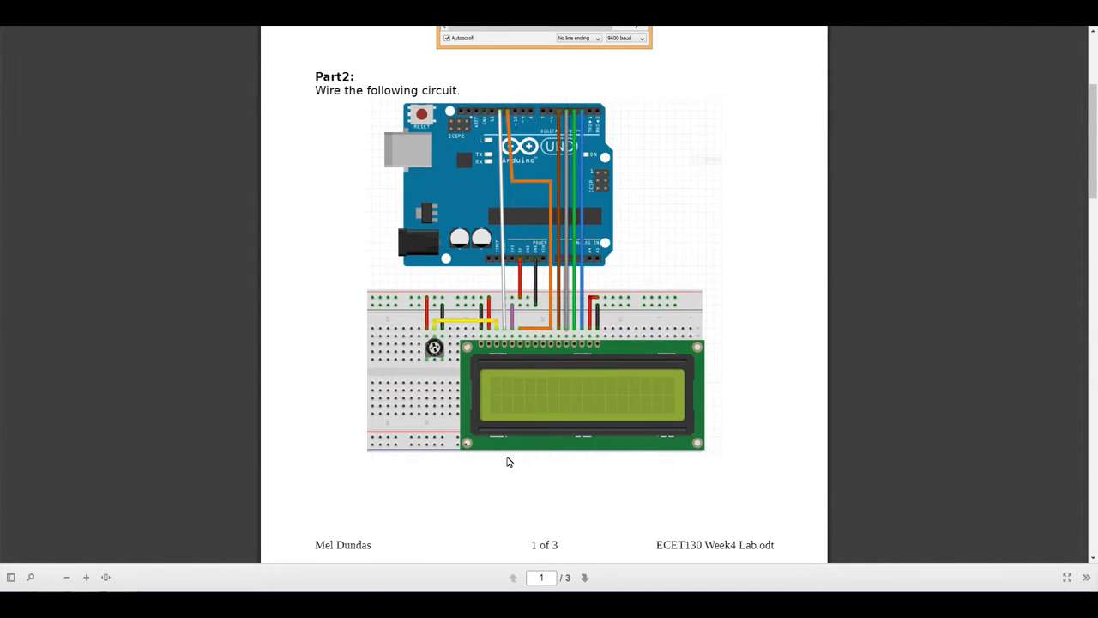
pyautogui.moveTo(478, 325)
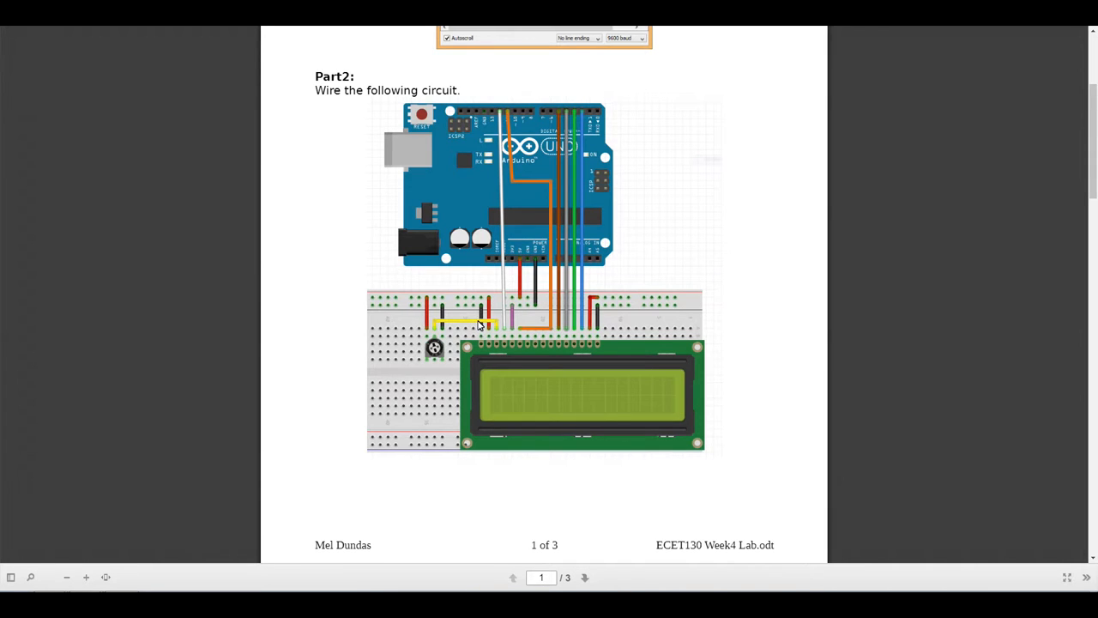
pyautogui.moveTo(511, 327)
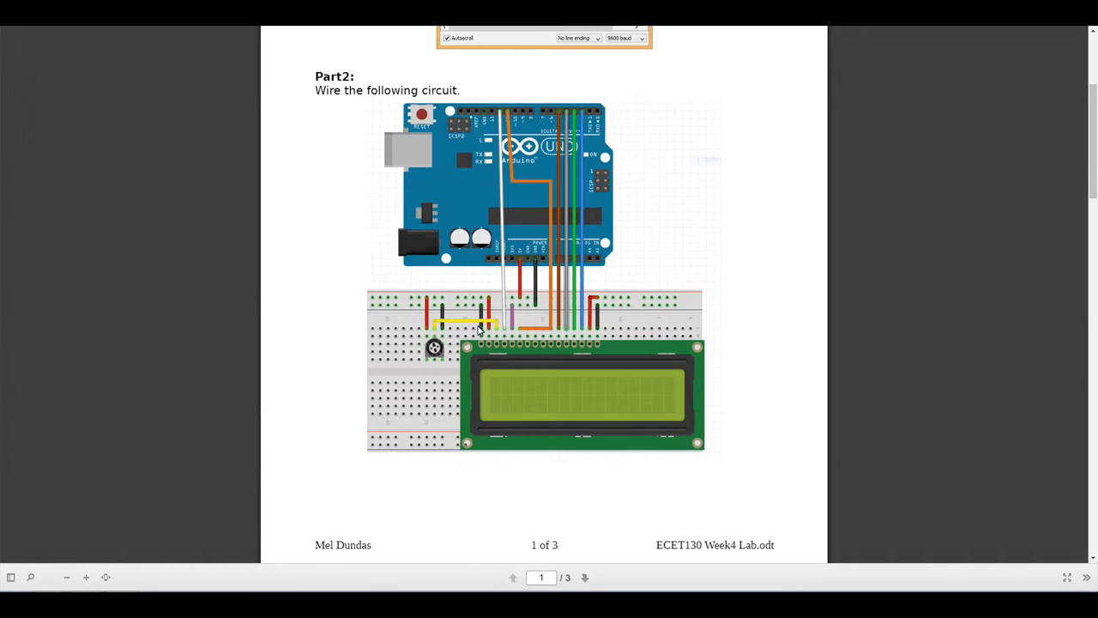
pyautogui.moveTo(482, 346)
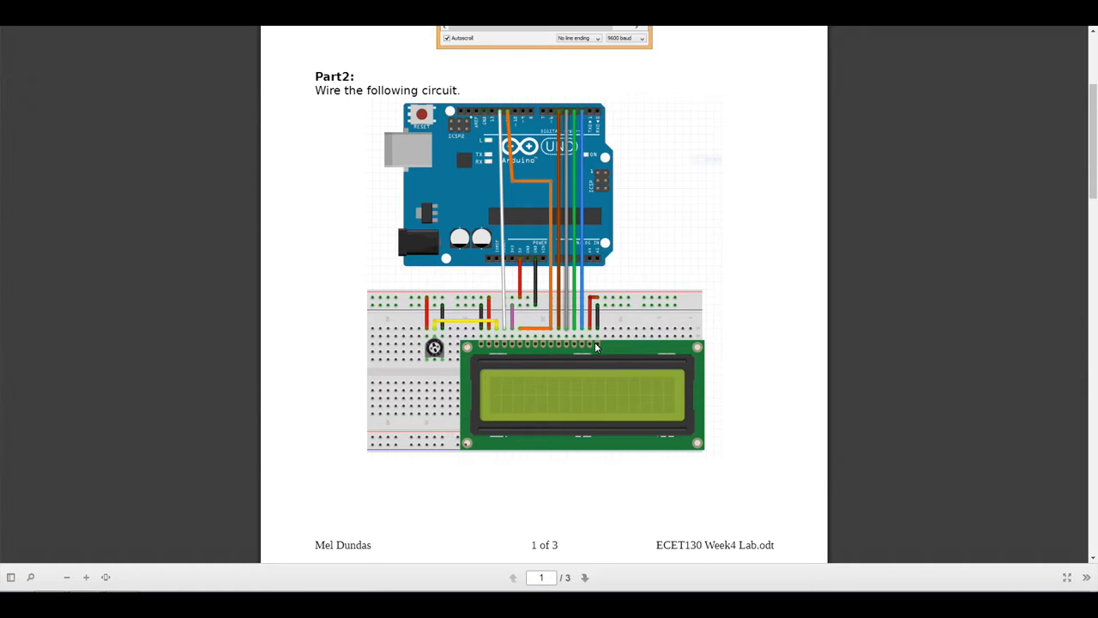
pyautogui.moveTo(593, 351)
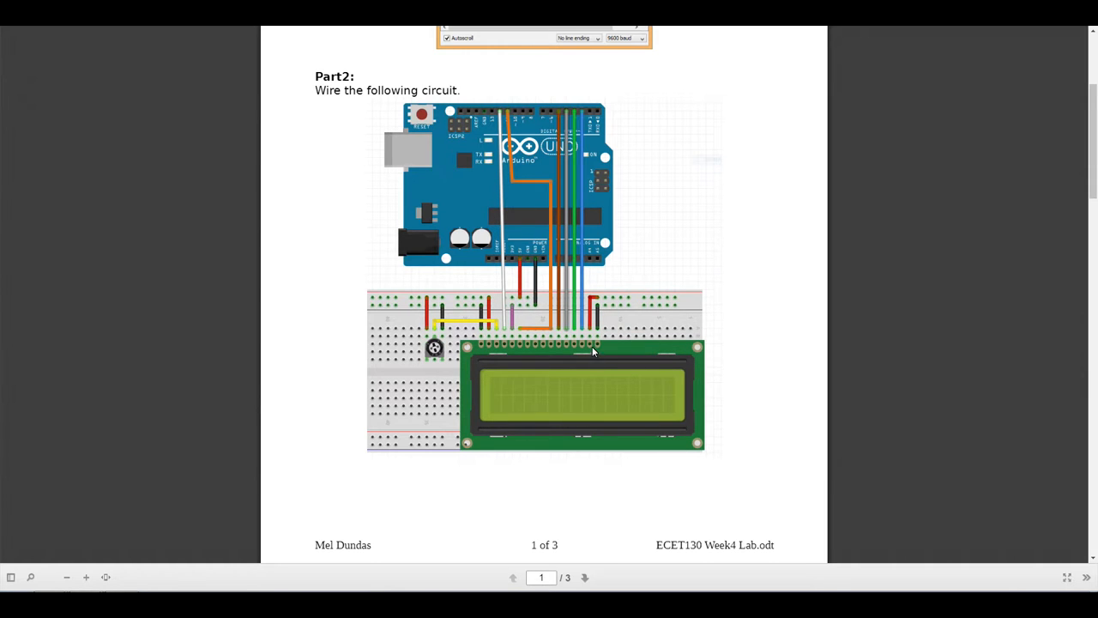
pyautogui.moveTo(612, 183)
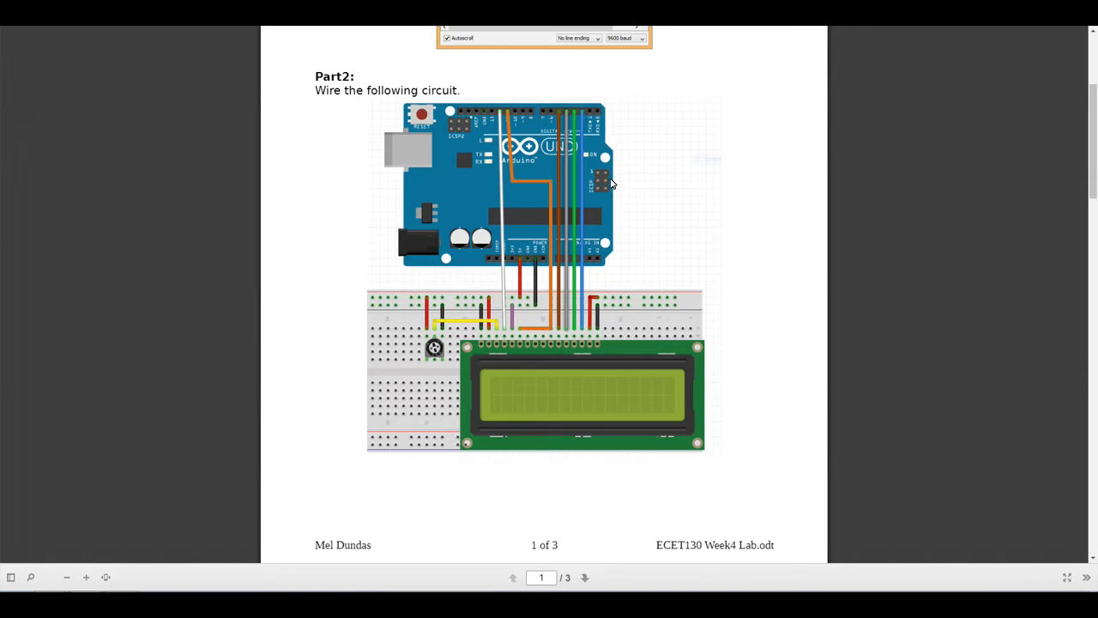
pyautogui.moveTo(583, 114)
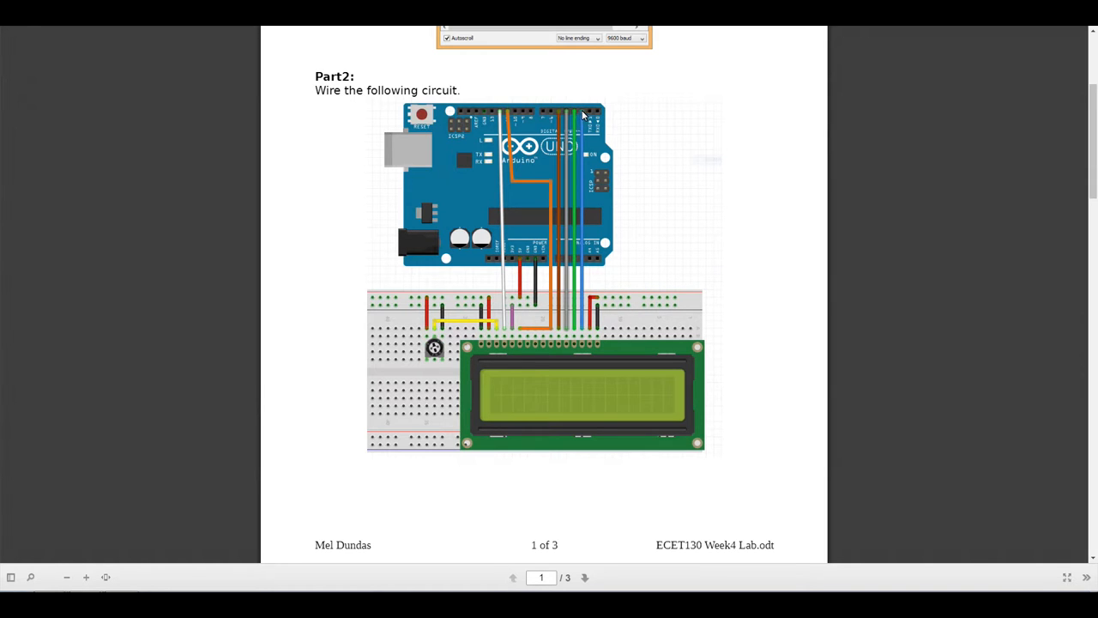
pyautogui.moveTo(560, 126)
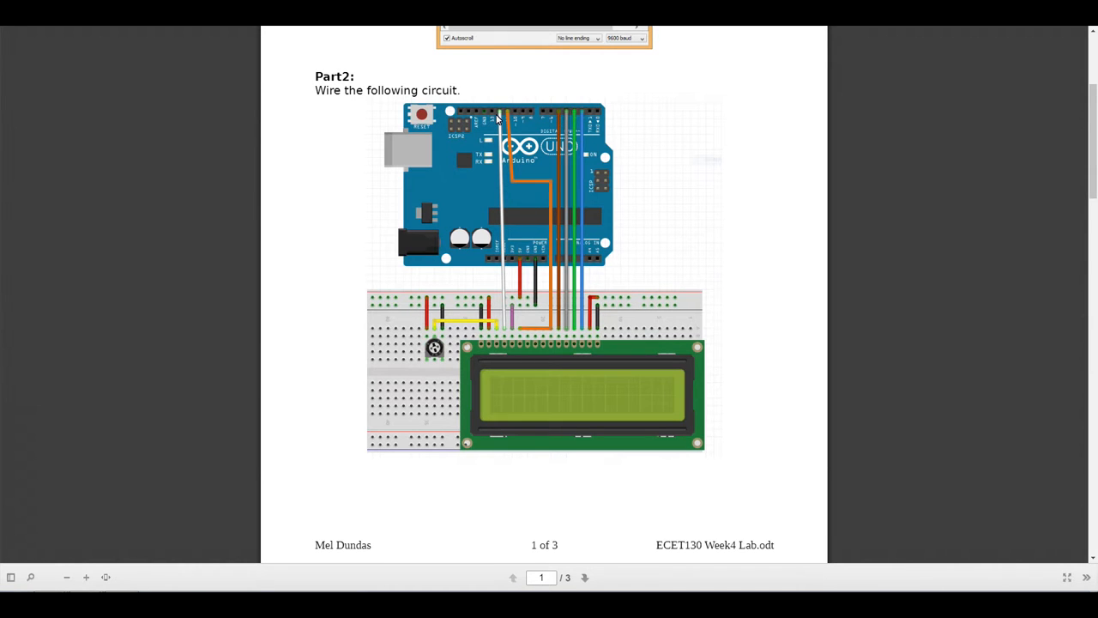
pyautogui.moveTo(530, 172)
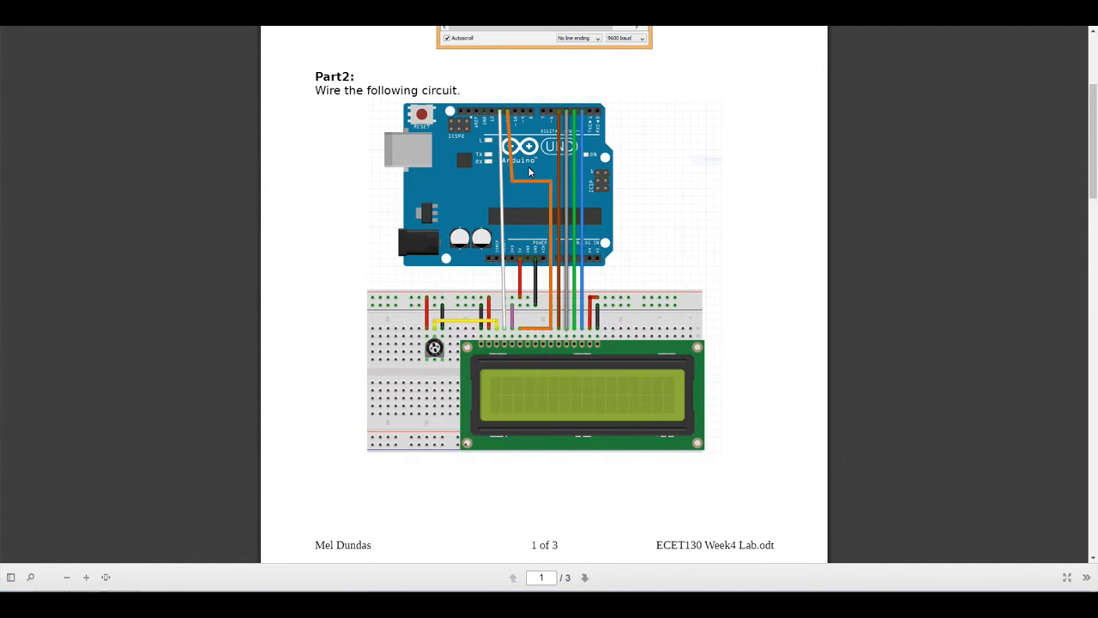
pyautogui.moveTo(497, 169)
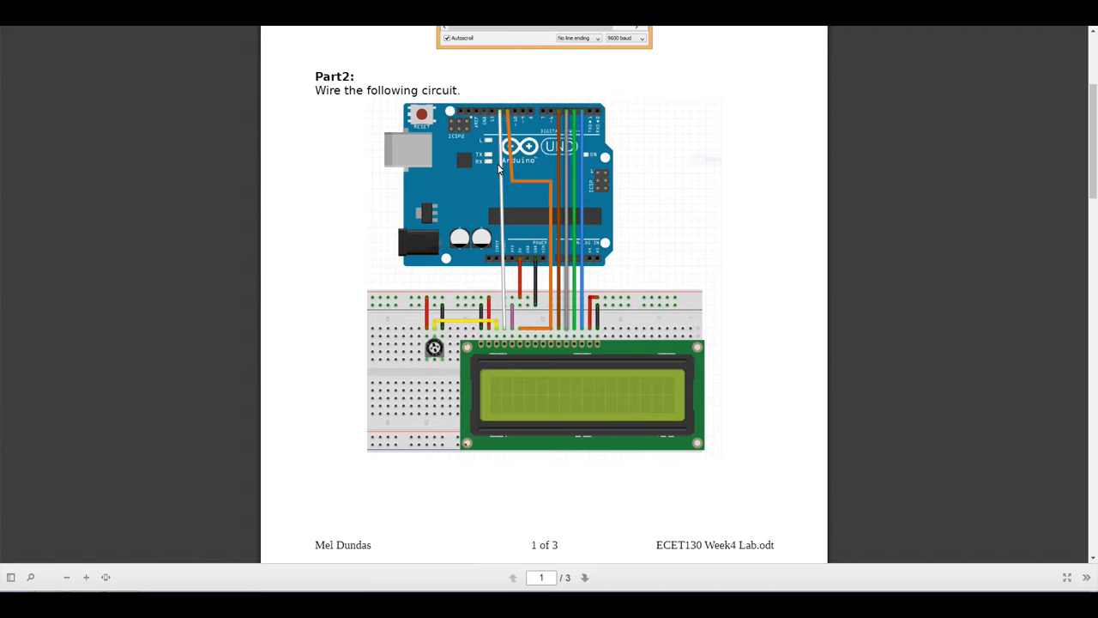
pyautogui.moveTo(504, 167)
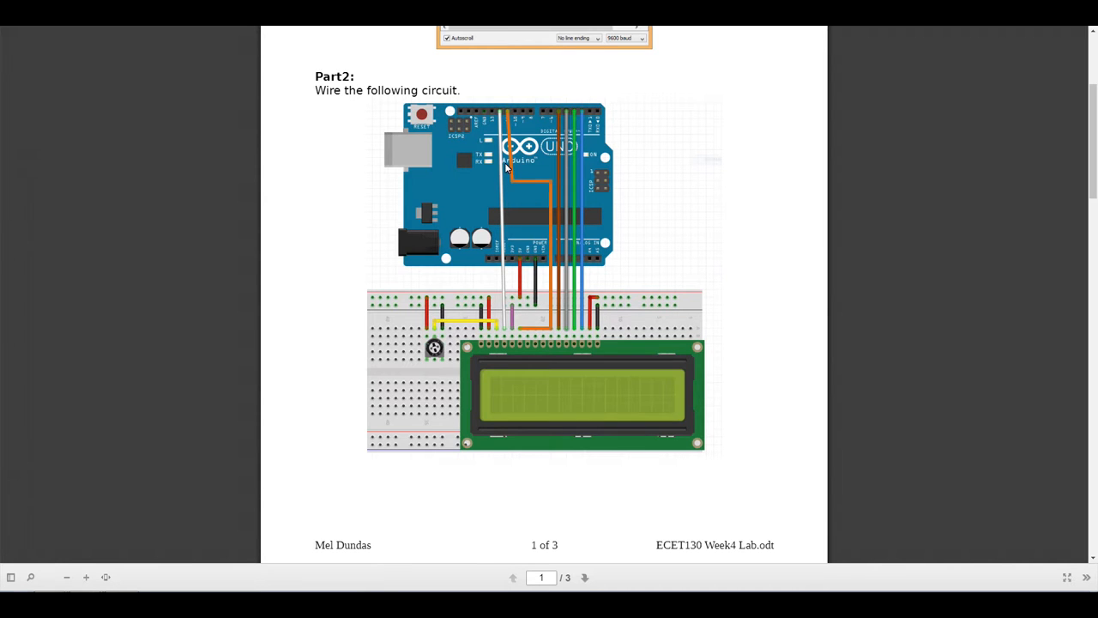
pyautogui.moveTo(398, 295)
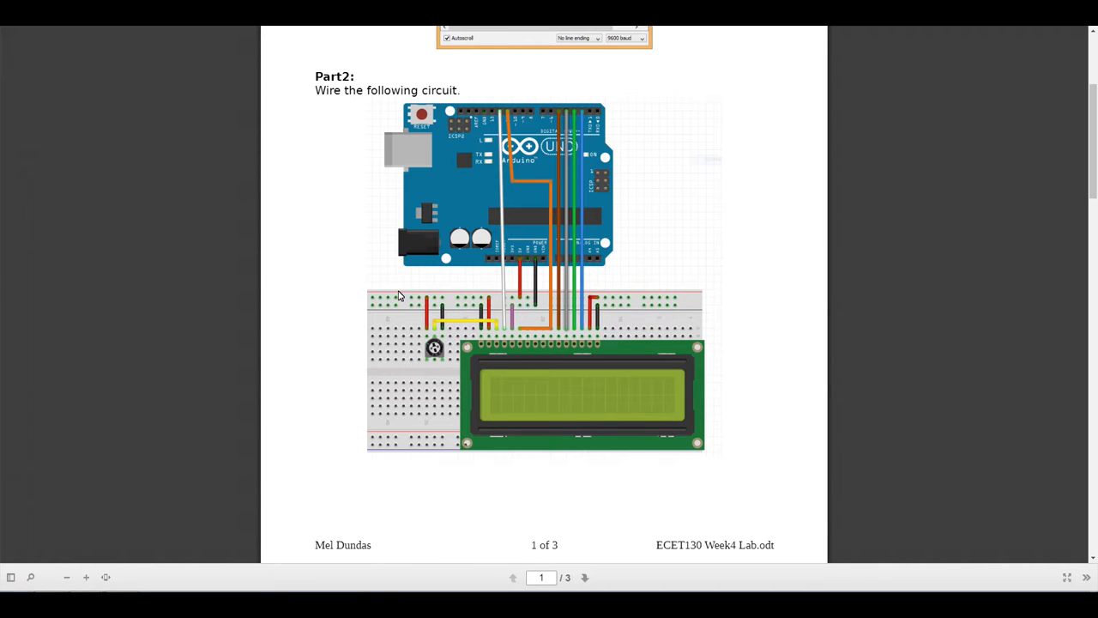
pyautogui.moveTo(464, 315)
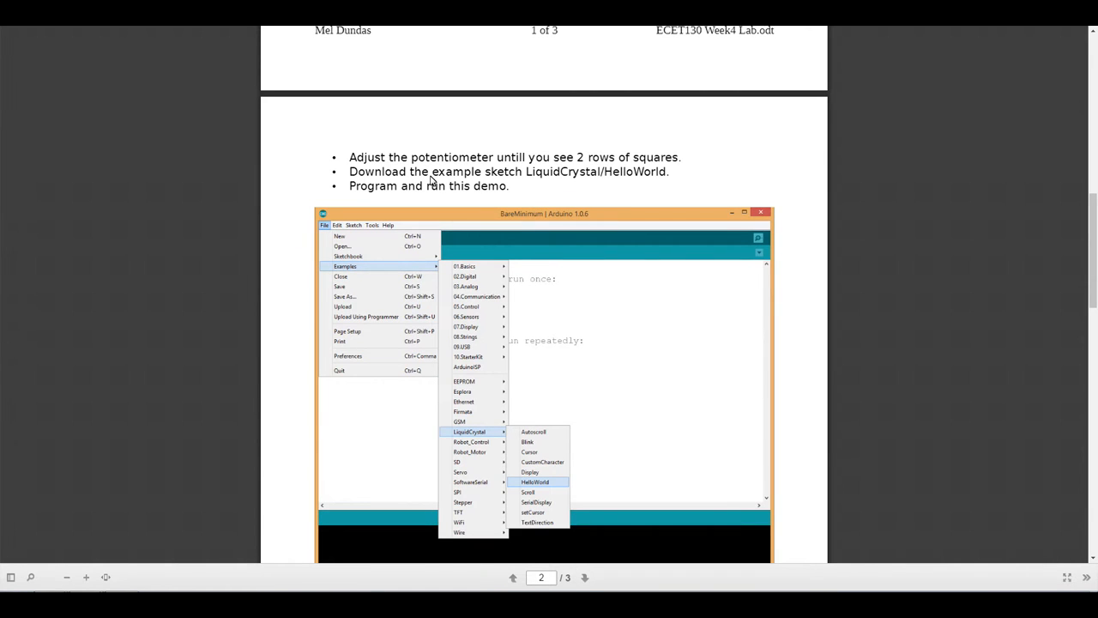
pyautogui.moveTo(500, 348)
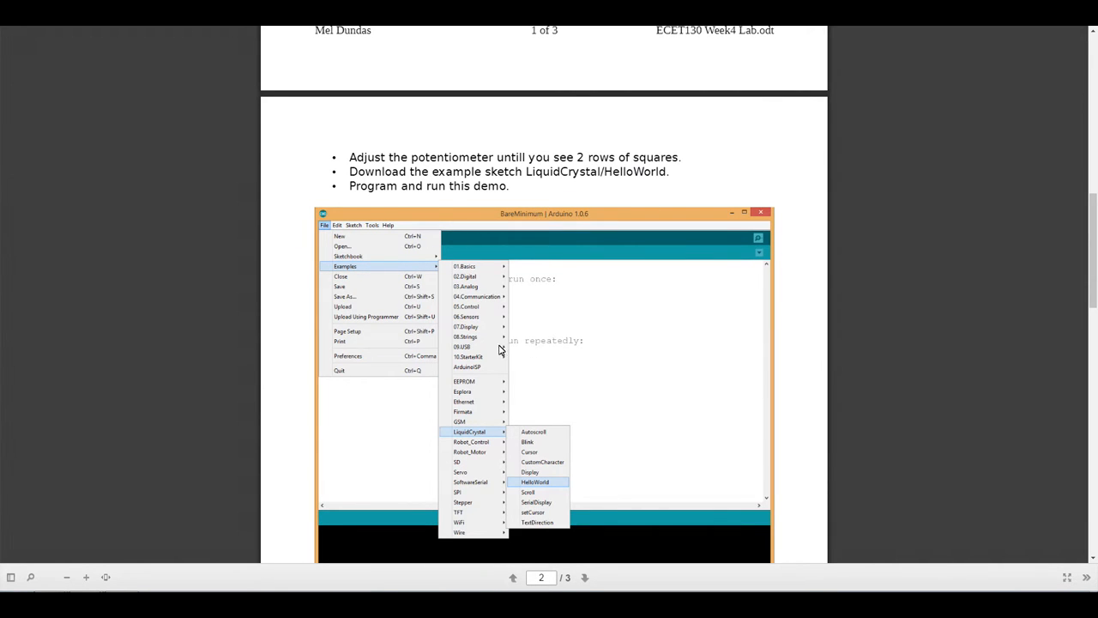
pyautogui.moveTo(494, 432)
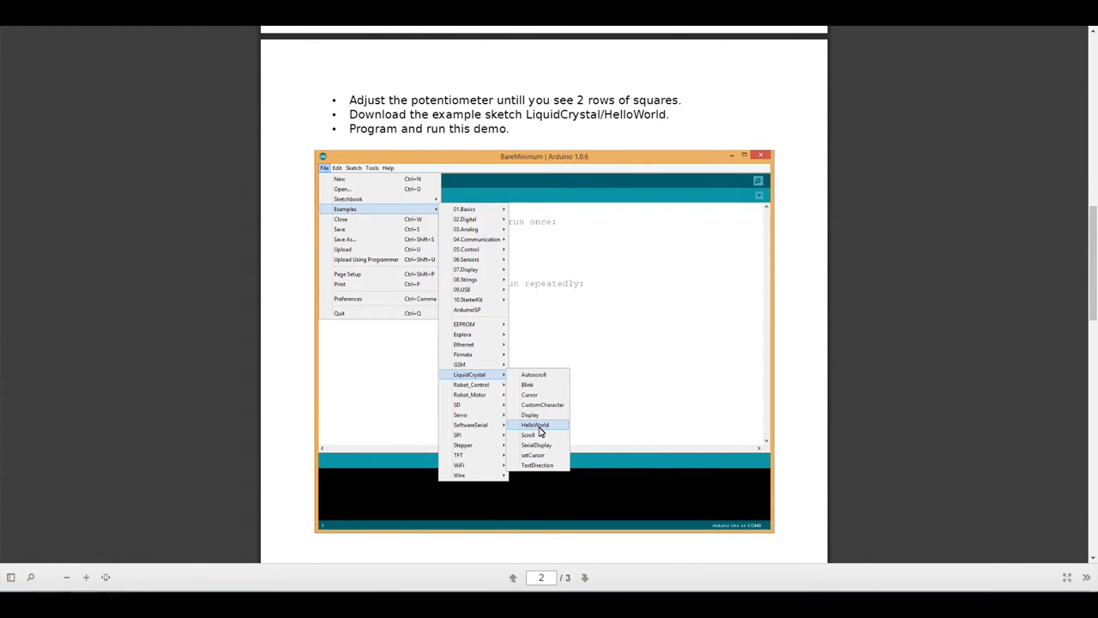
pyautogui.moveTo(480, 372)
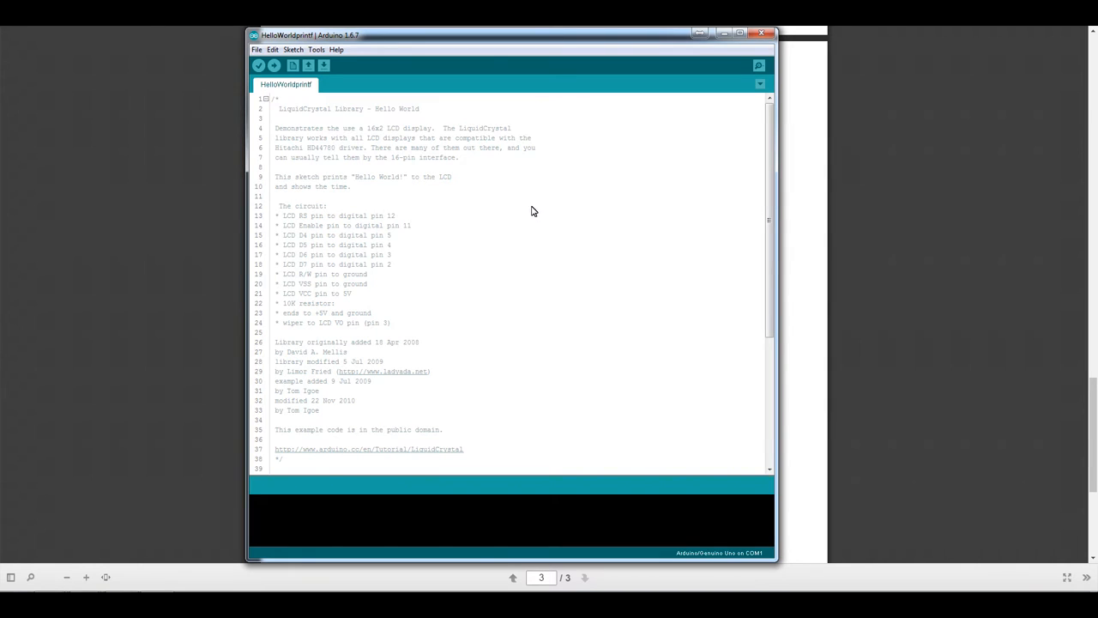
pyautogui.moveTo(504, 200)
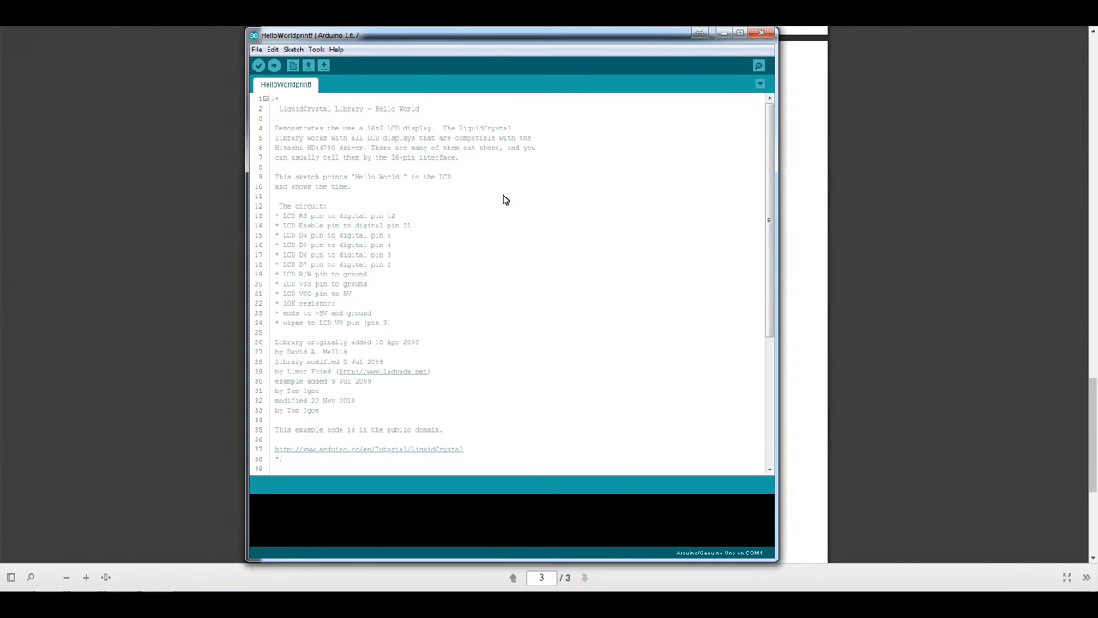
pyautogui.moveTo(345, 125)
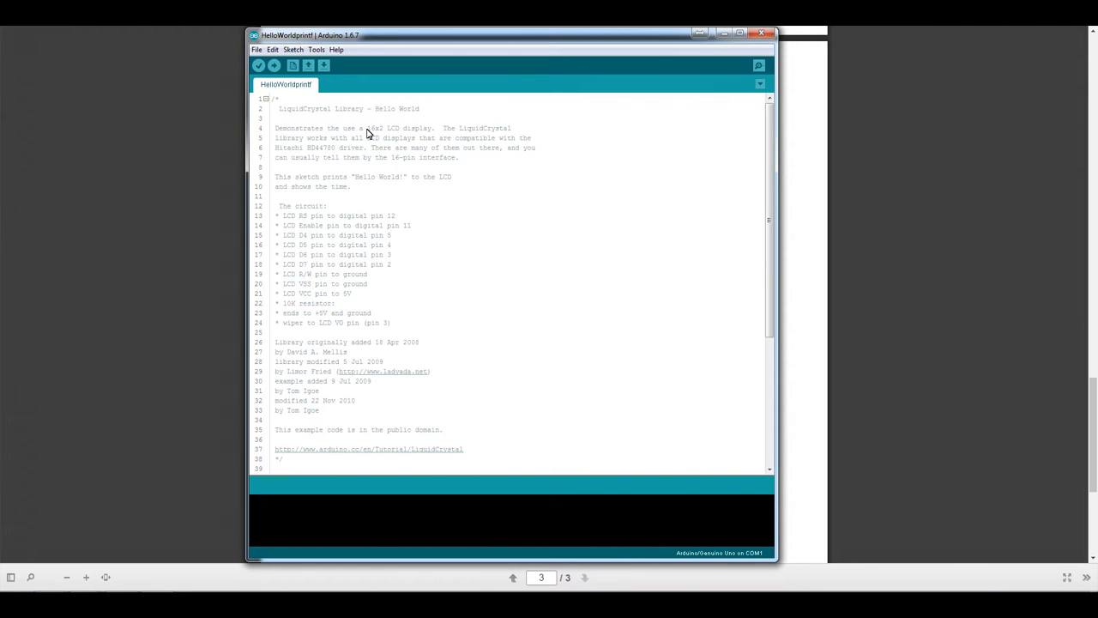
pyautogui.moveTo(442, 133)
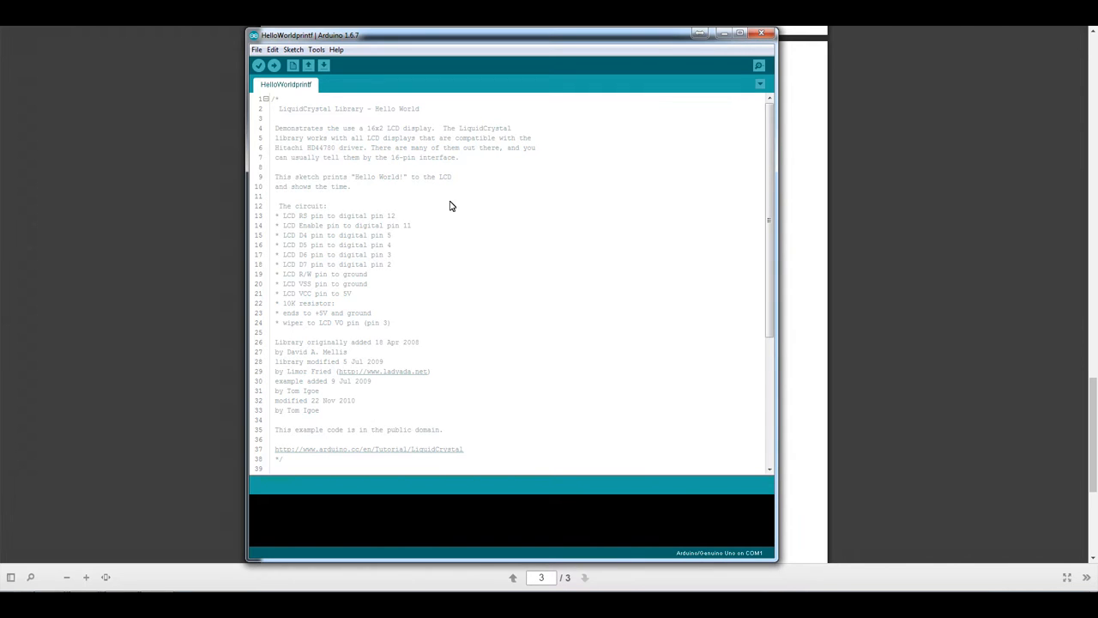
pyautogui.moveTo(396, 127)
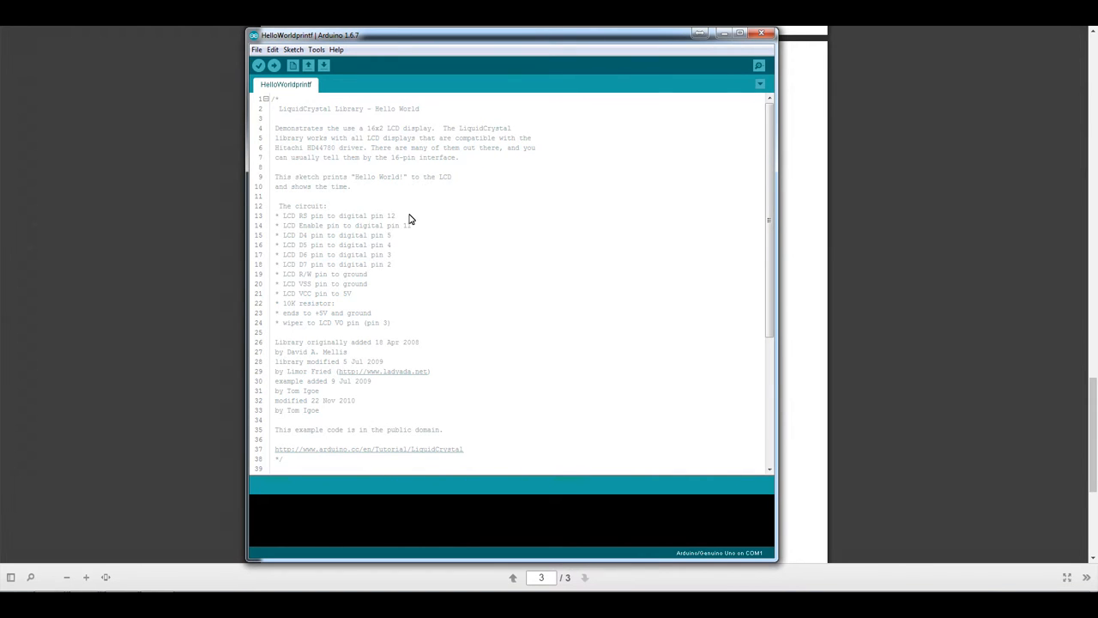
pyautogui.moveTo(290, 225)
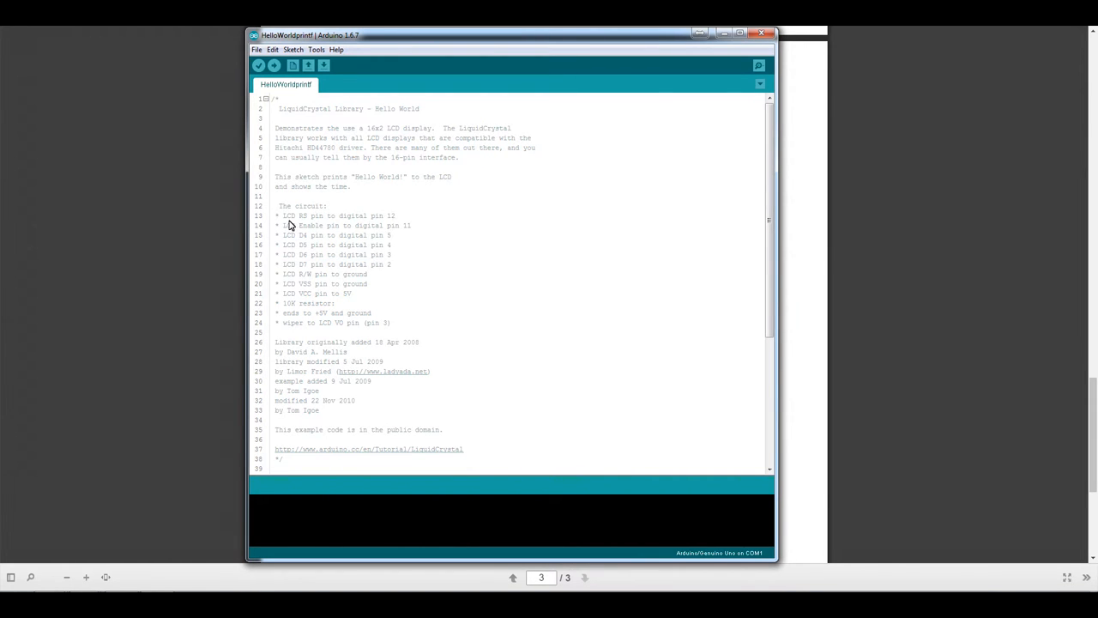
# Step: Highlight HelloWorldprintf comment lines 13–24 listing LCD pin connections and 10K resistor wiring
pyautogui.moveTo(279, 216); pyautogui.dragTo(352, 293)
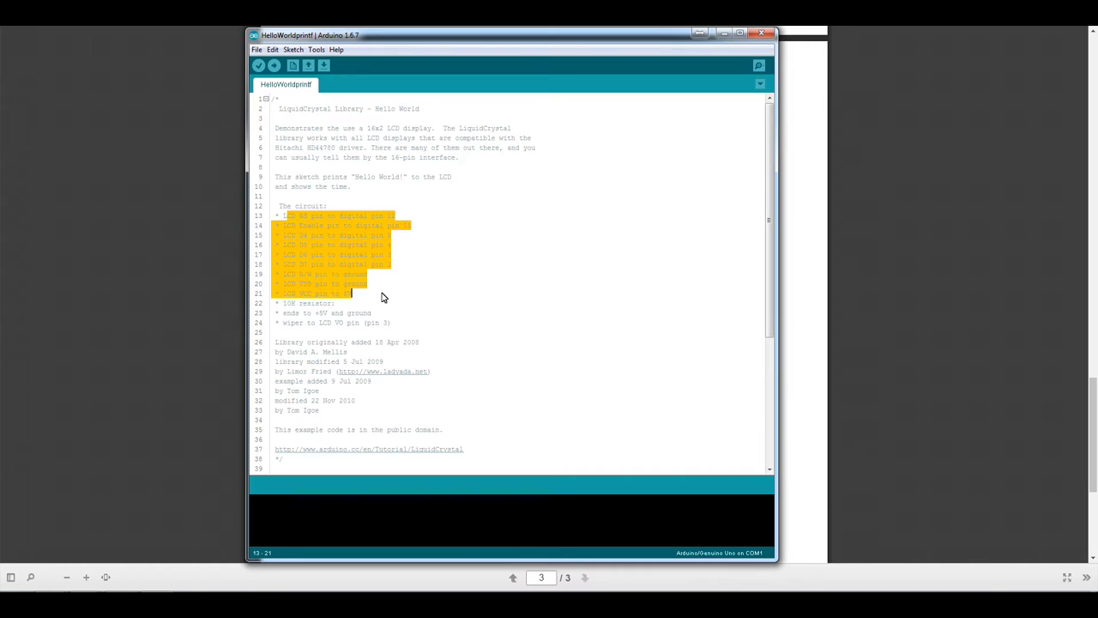
pyautogui.moveTo(382, 296); pyautogui.dragTo(392, 321)
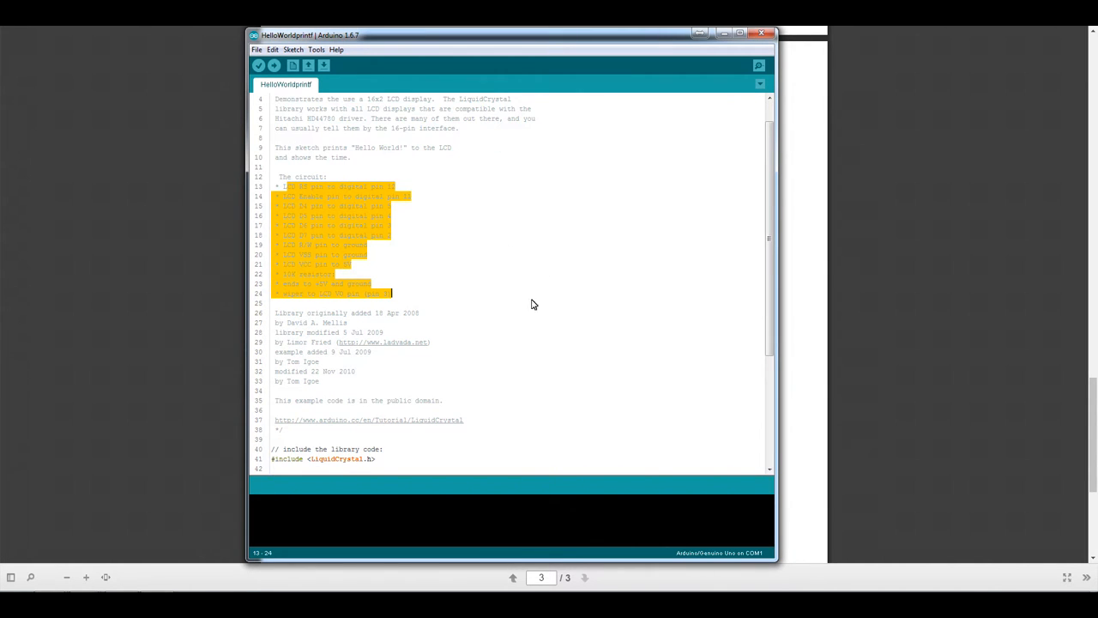
pyautogui.moveTo(513, 321)
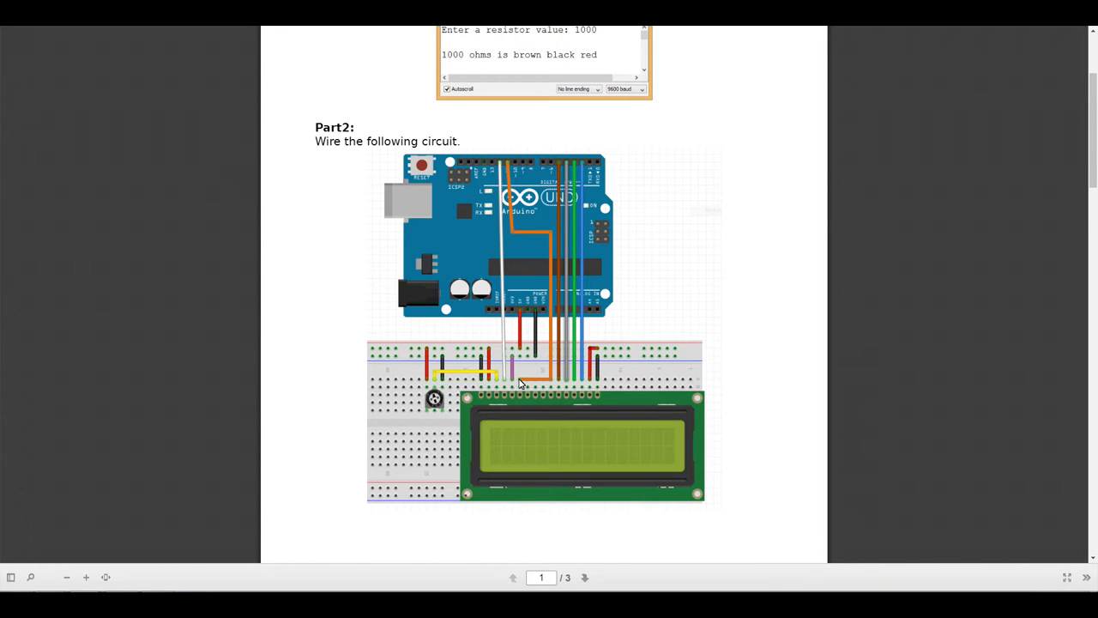
pyautogui.moveTo(264, 561)
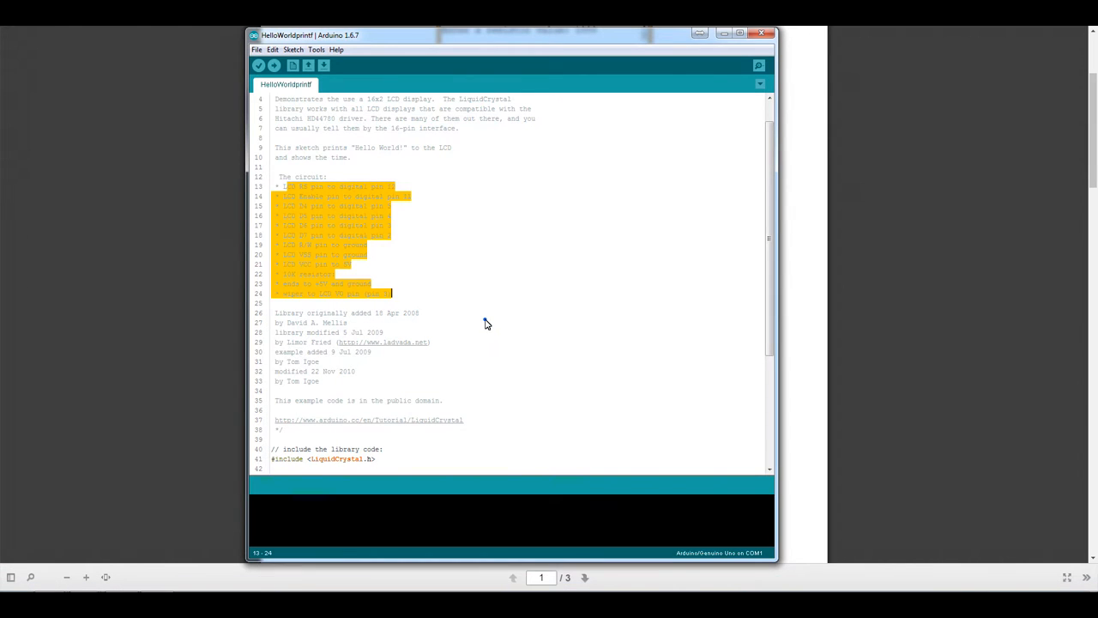
pyautogui.scroll(-3)
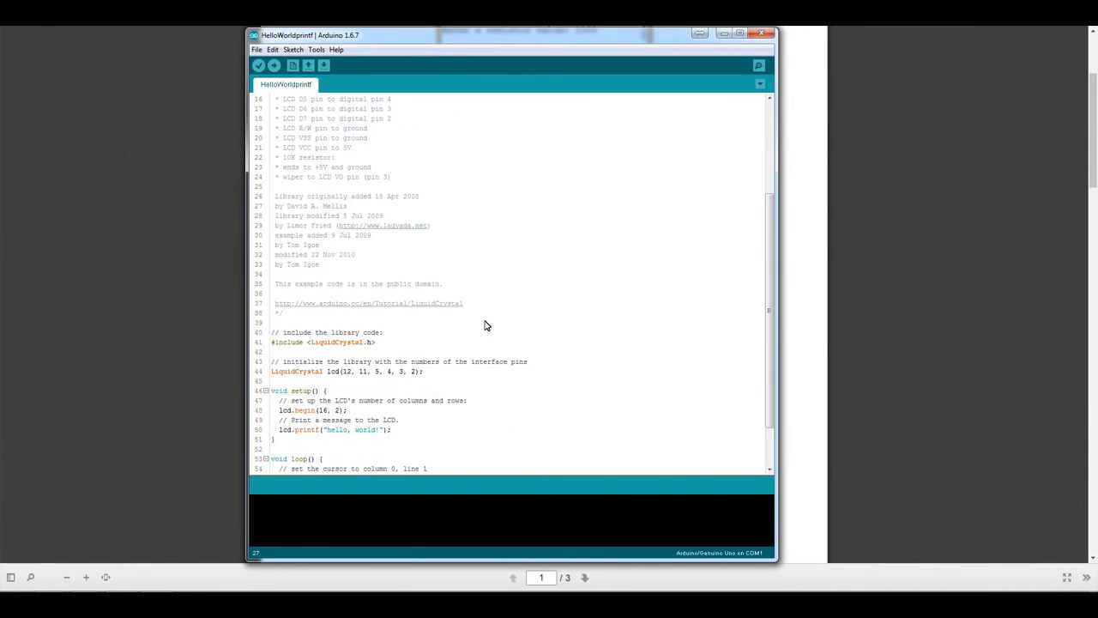
pyautogui.scroll(-3)
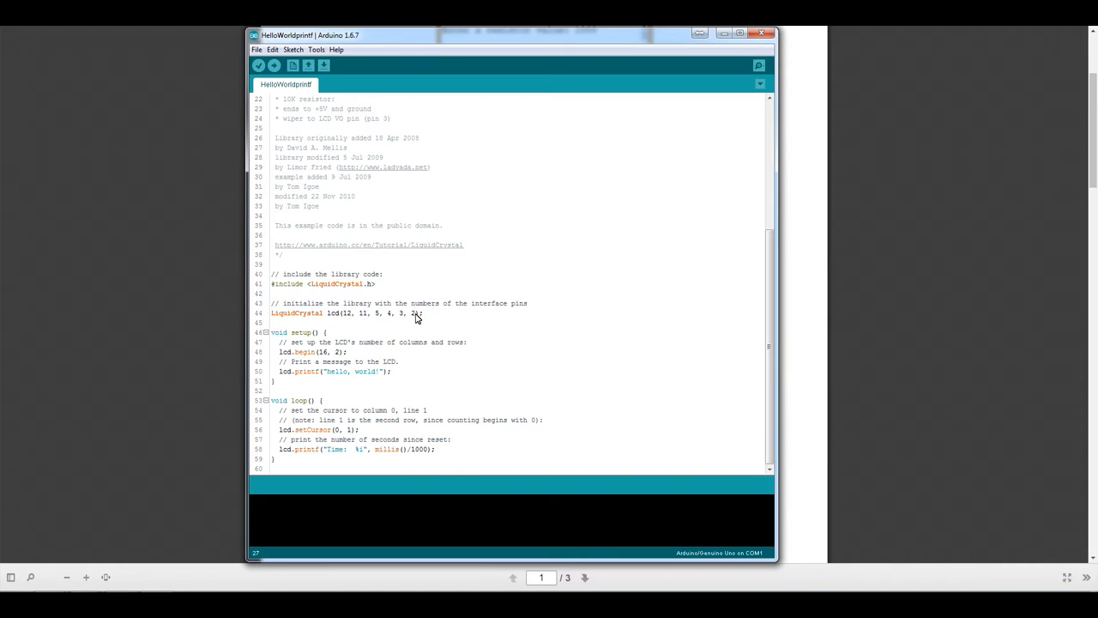
pyautogui.moveTo(344, 312); pyautogui.dragTo(416, 312)
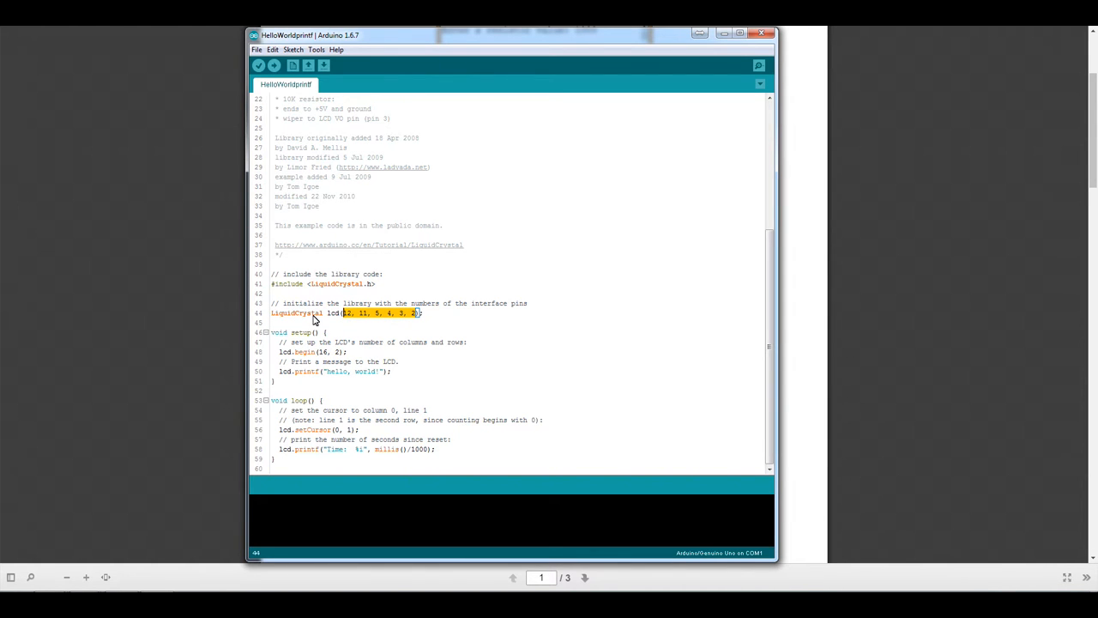
pyautogui.moveTo(447, 327)
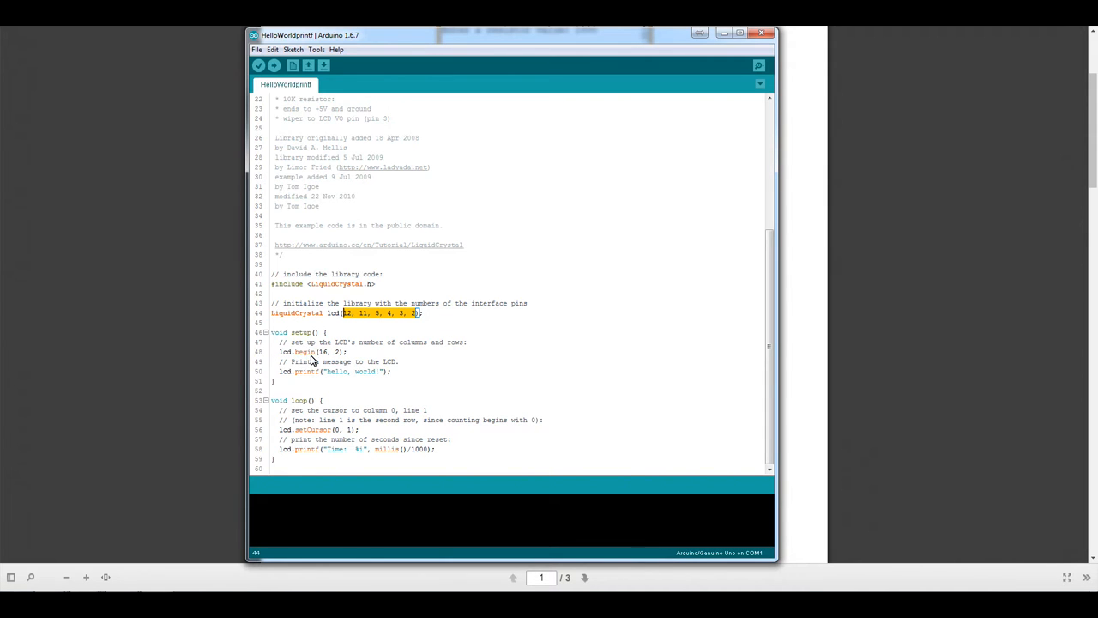
pyautogui.moveTo(306, 354)
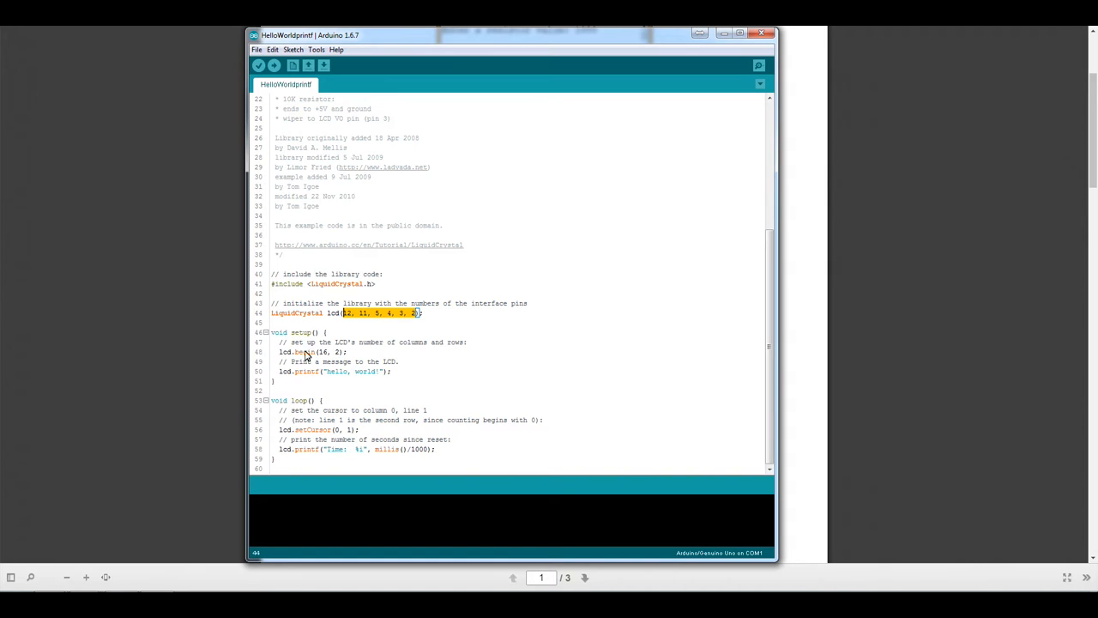
pyautogui.moveTo(320, 356)
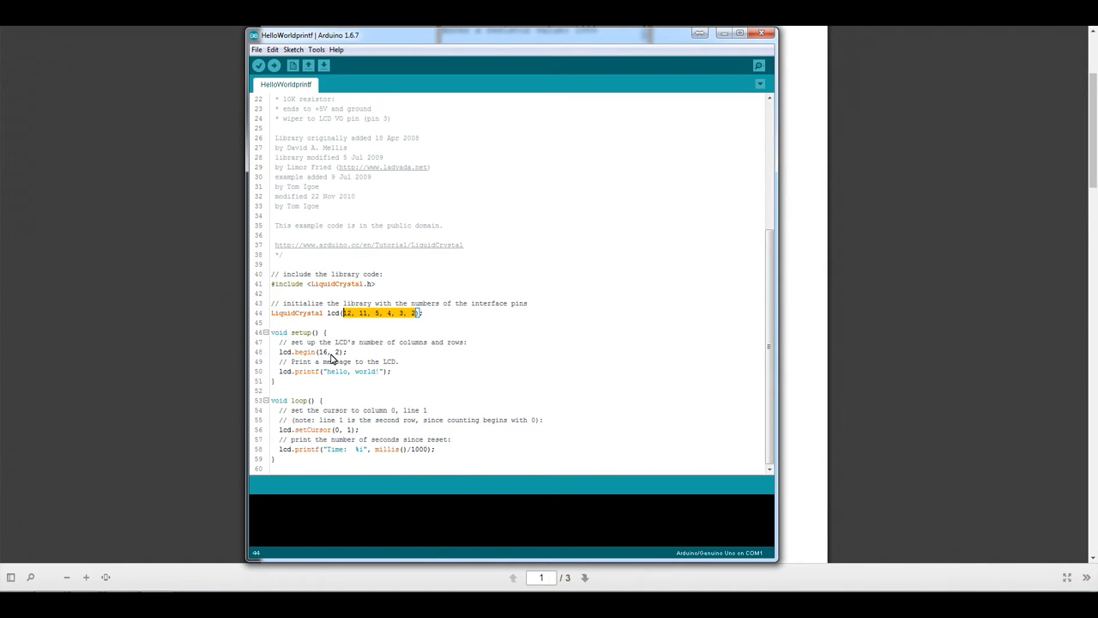
pyautogui.moveTo(283, 372)
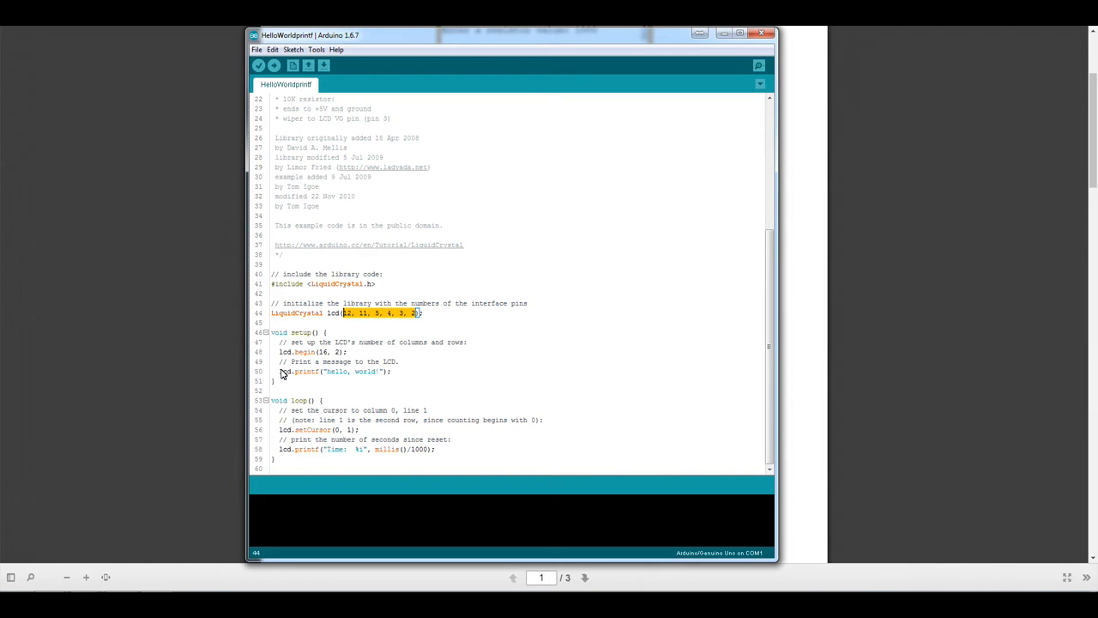
pyautogui.moveTo(323, 376)
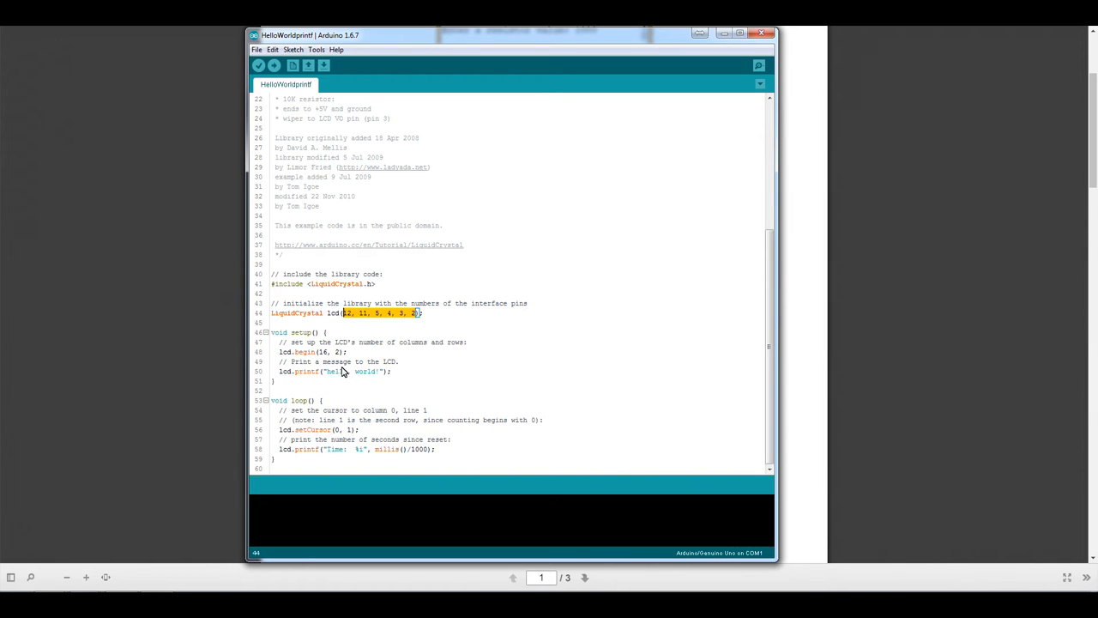
pyautogui.moveTo(327, 372)
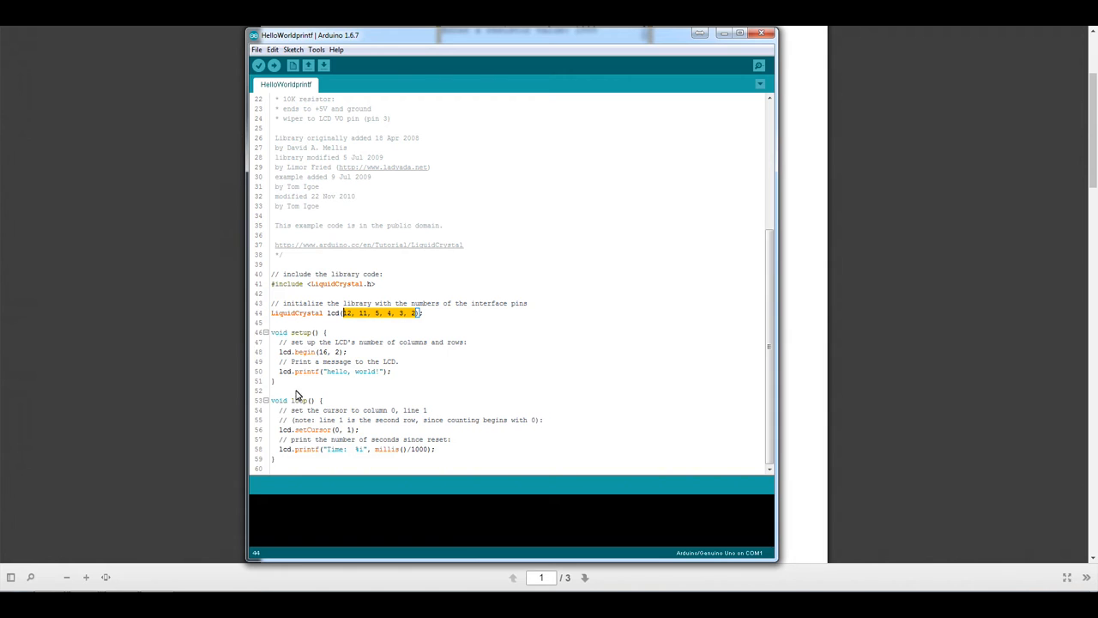
pyautogui.moveTo(371, 419)
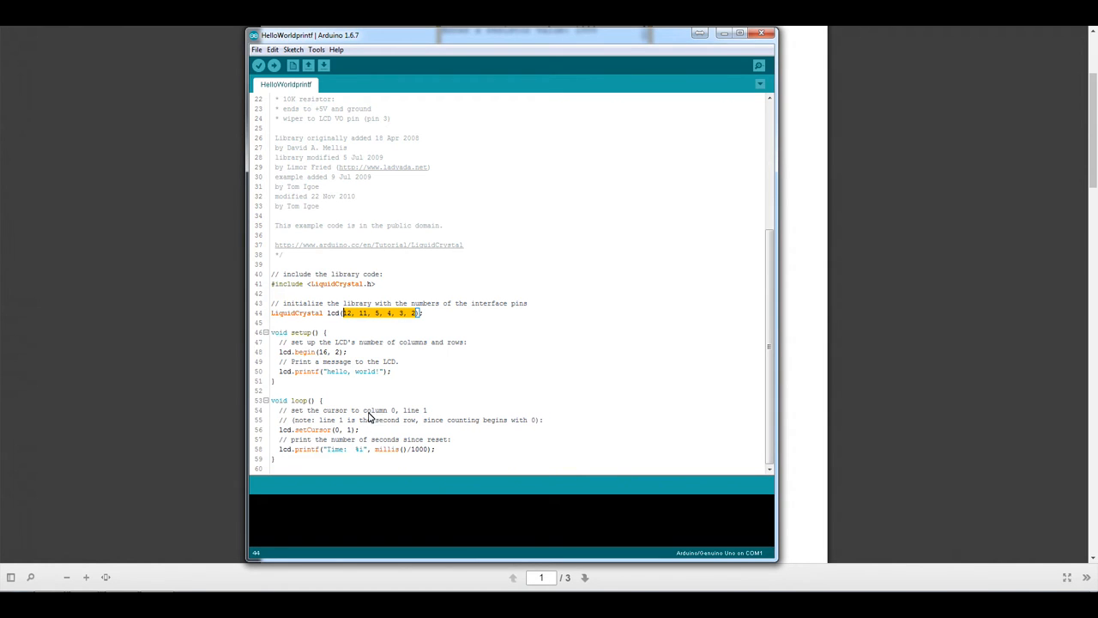
pyautogui.moveTo(382, 412)
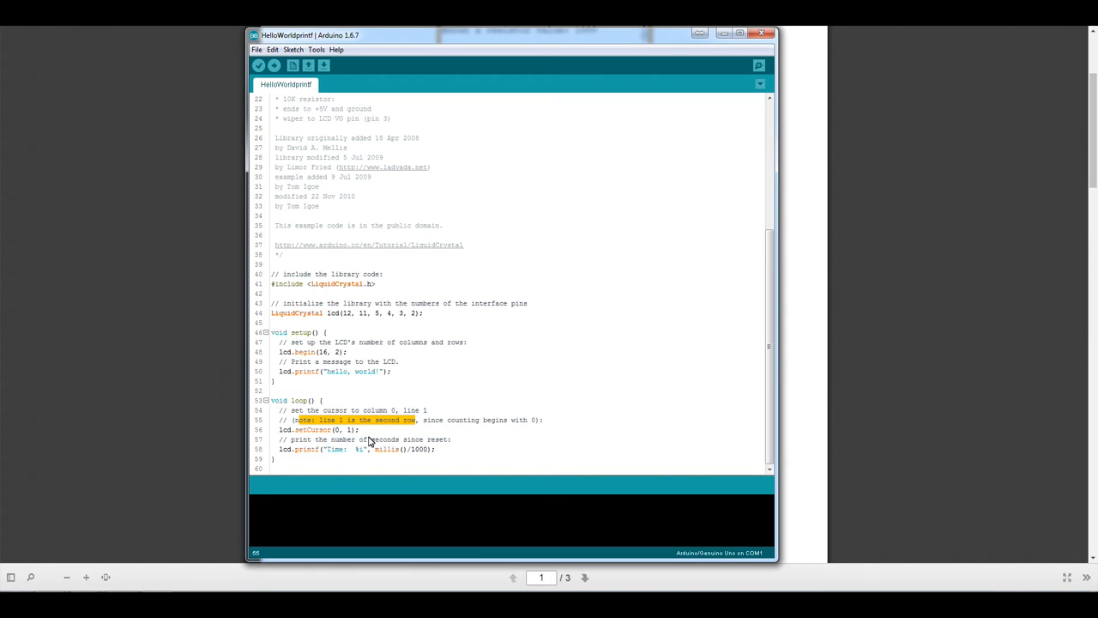
pyautogui.moveTo(357, 445)
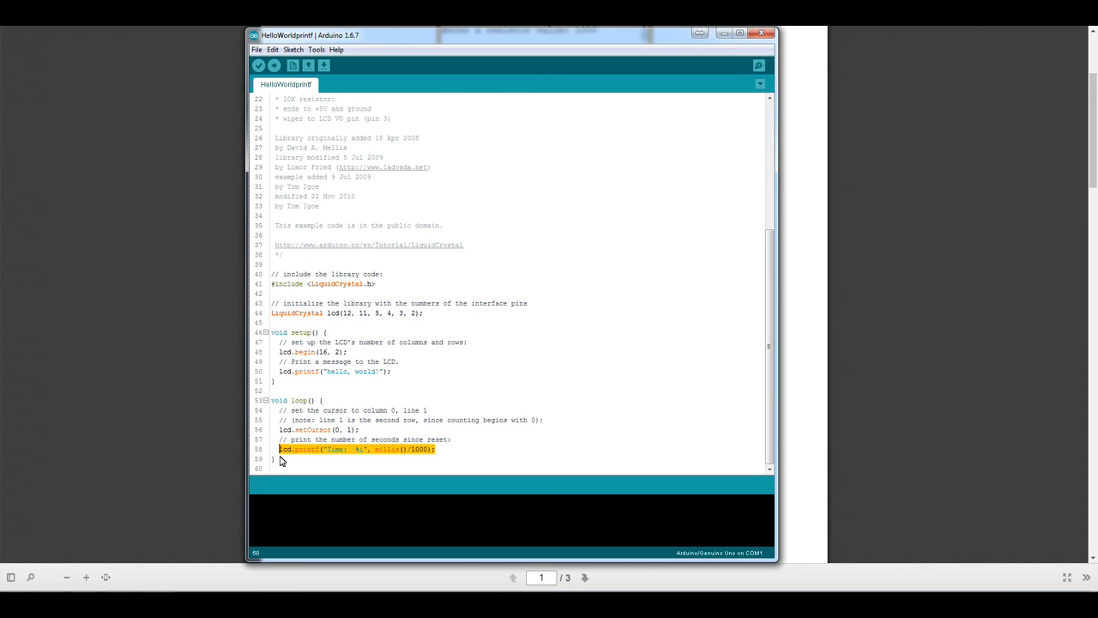
pyautogui.moveTo(347, 440)
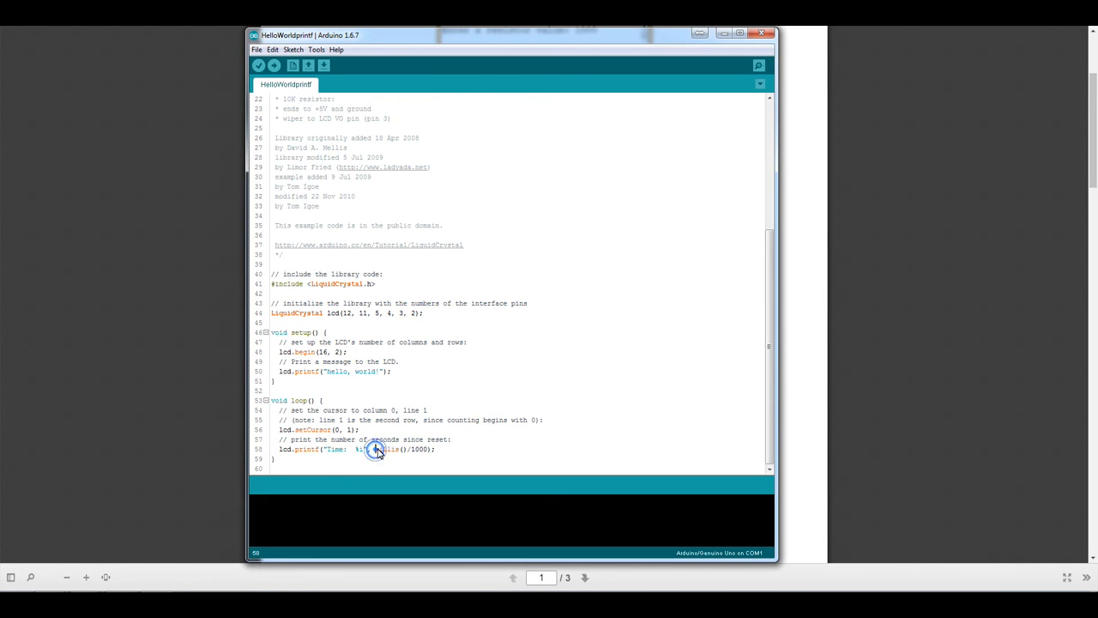
pyautogui.doubleClick(387, 449)
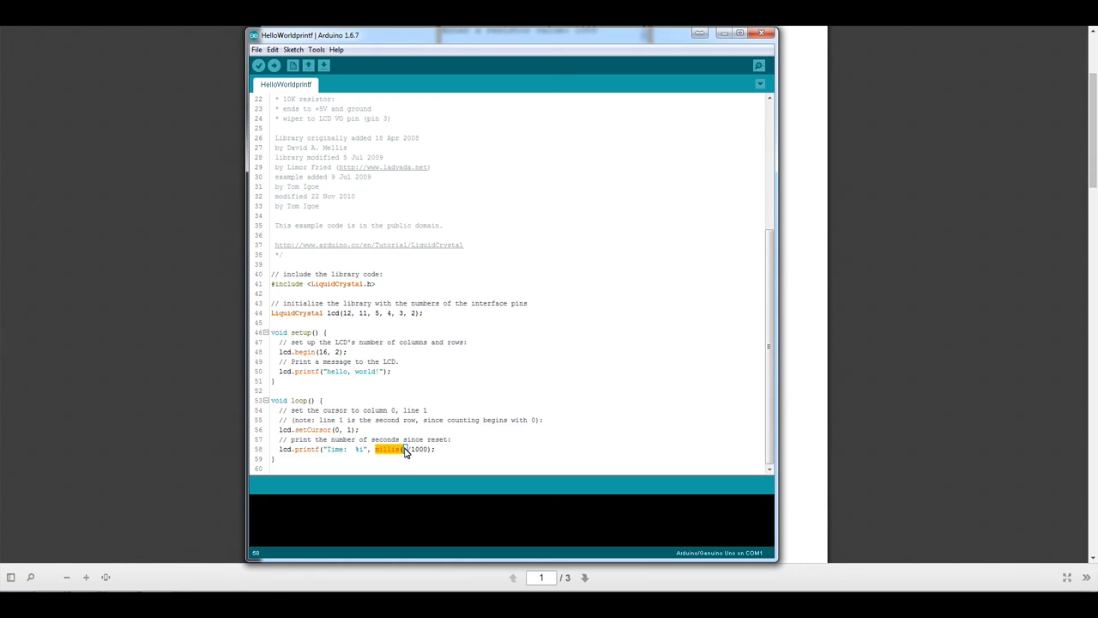
pyautogui.moveTo(401, 457)
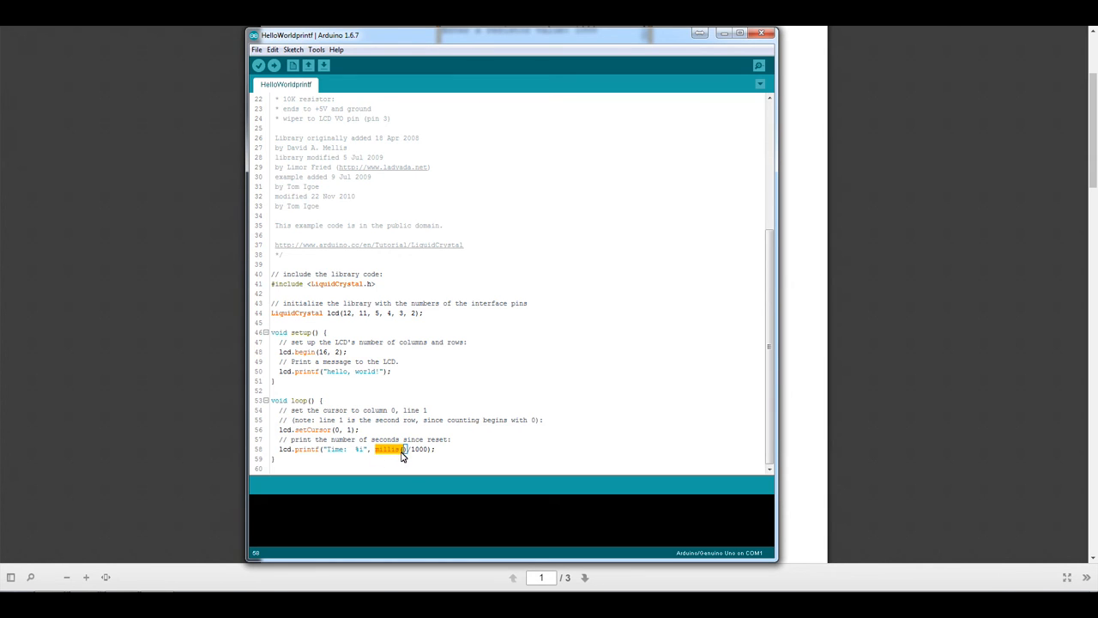
pyautogui.moveTo(410, 455)
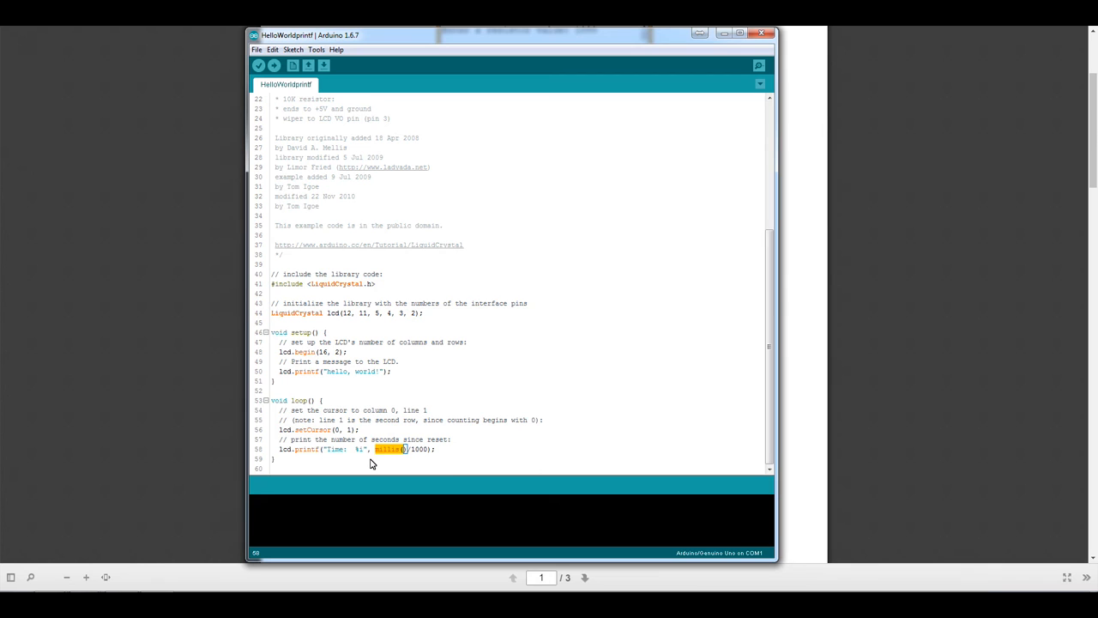
pyautogui.moveTo(351, 449)
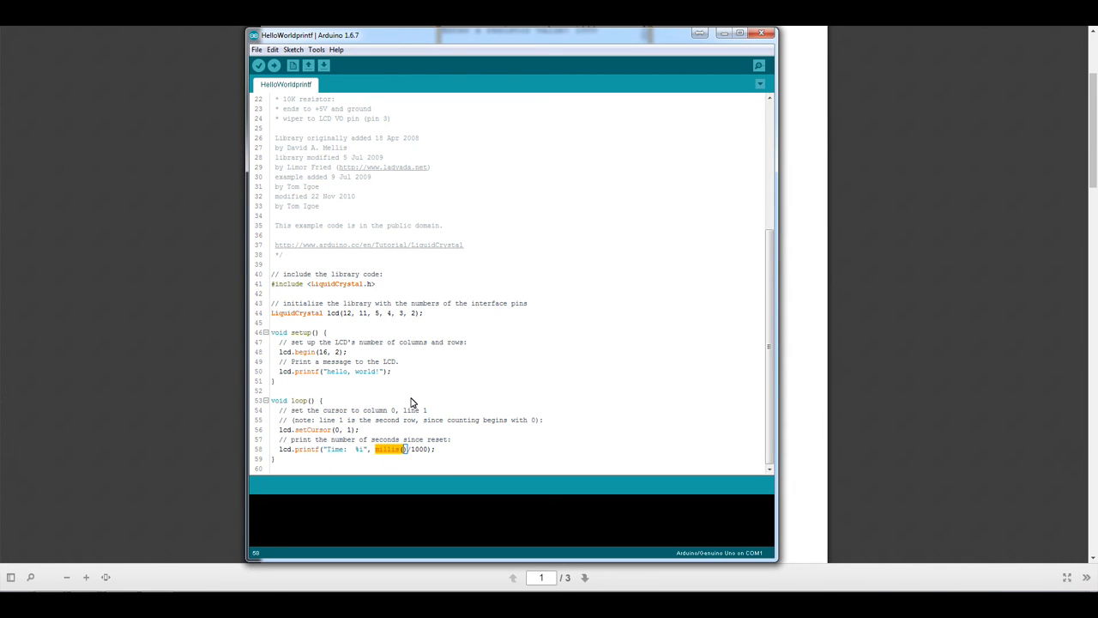
pyautogui.moveTo(388, 246)
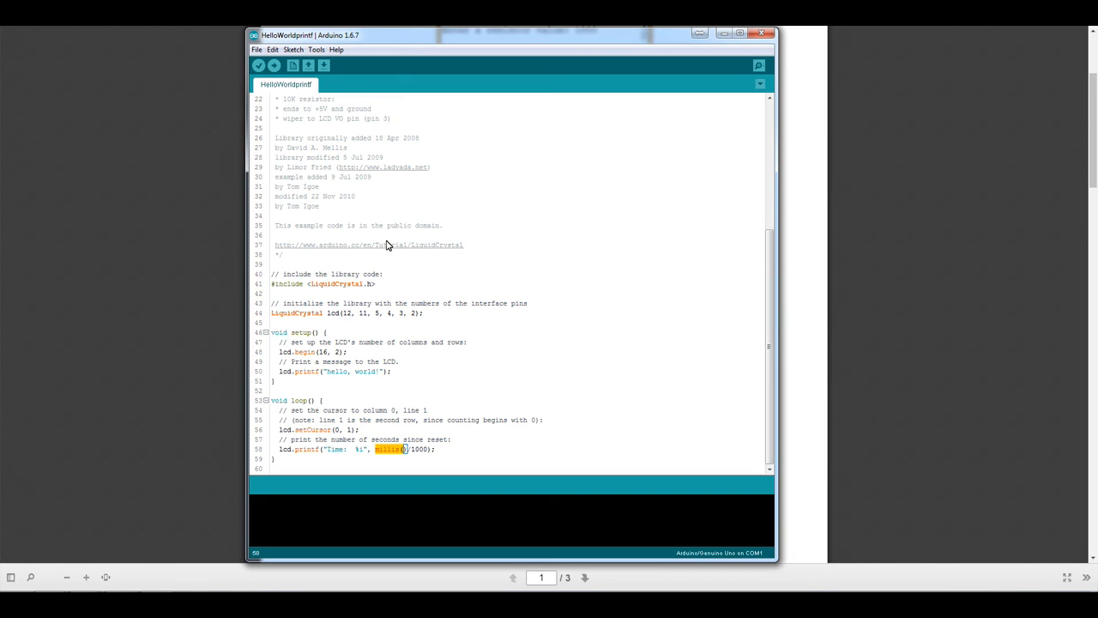
pyautogui.moveTo(286, 380)
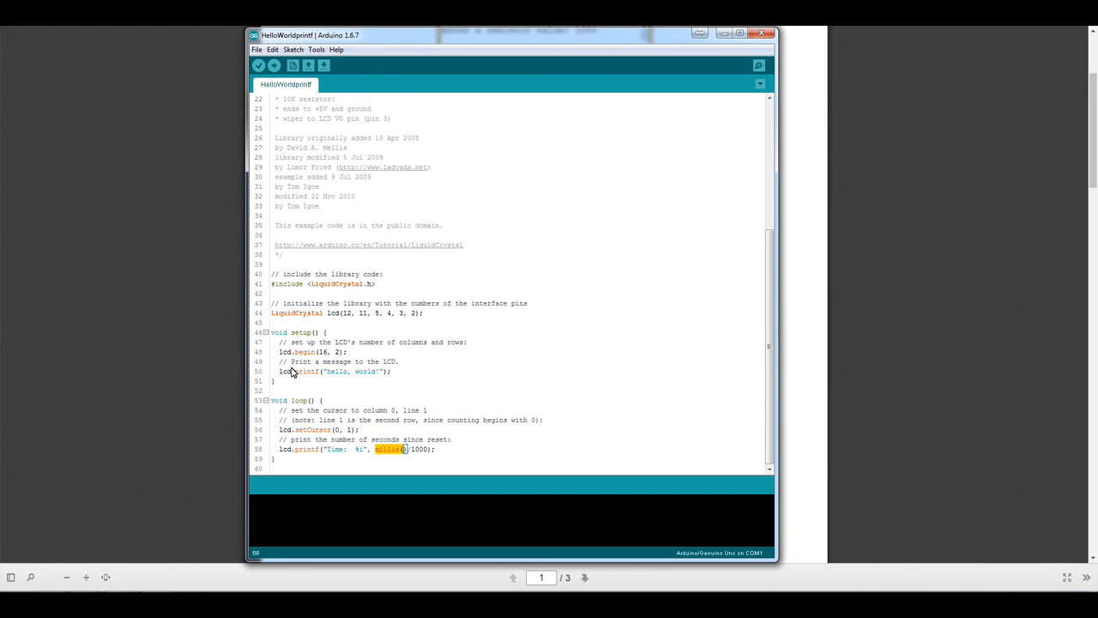
pyautogui.moveTo(315, 372)
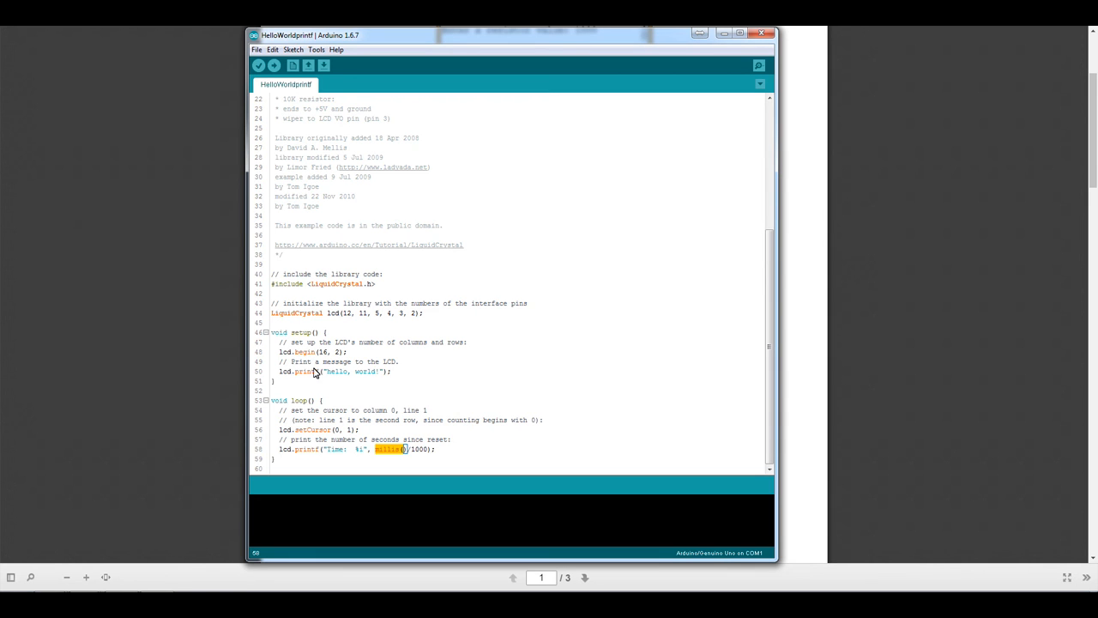
pyautogui.moveTo(356, 381)
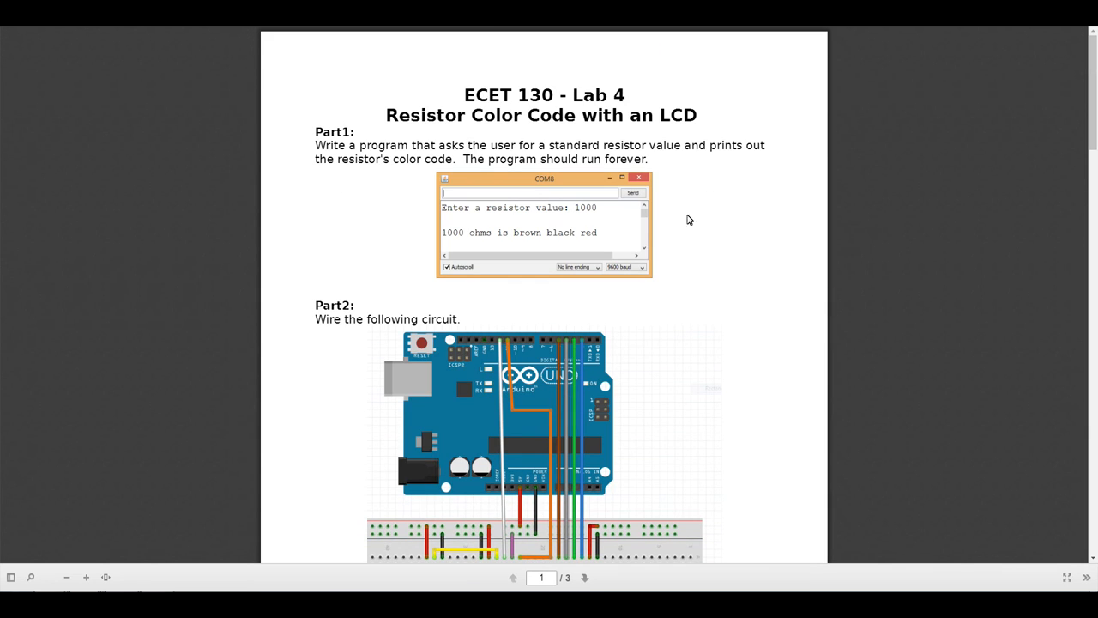
pyautogui.moveTo(687, 259)
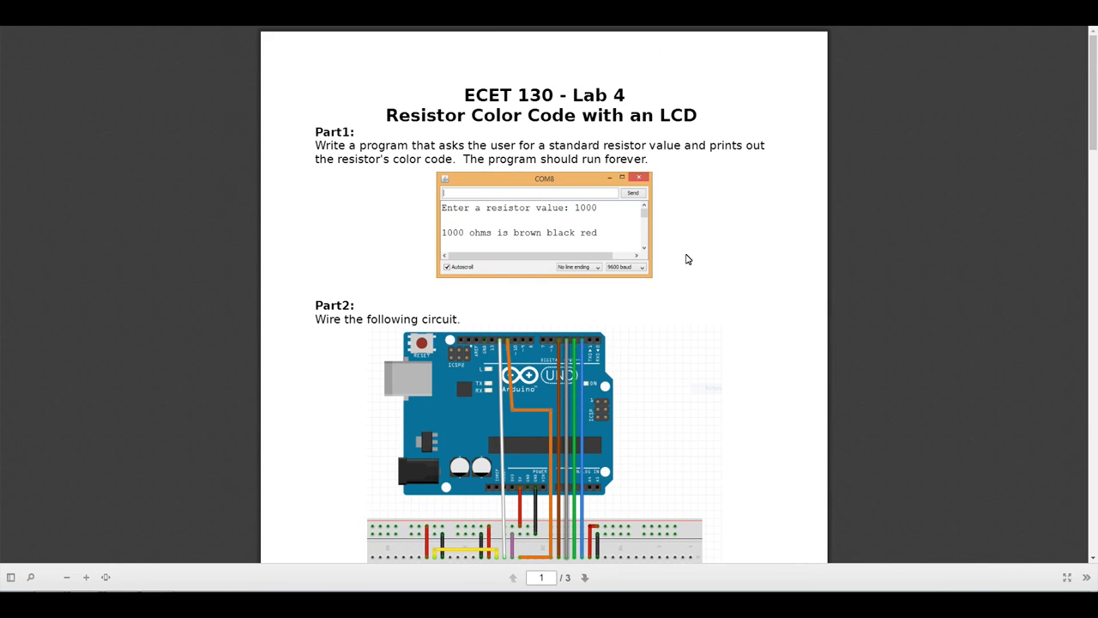
pyautogui.moveTo(467, 251)
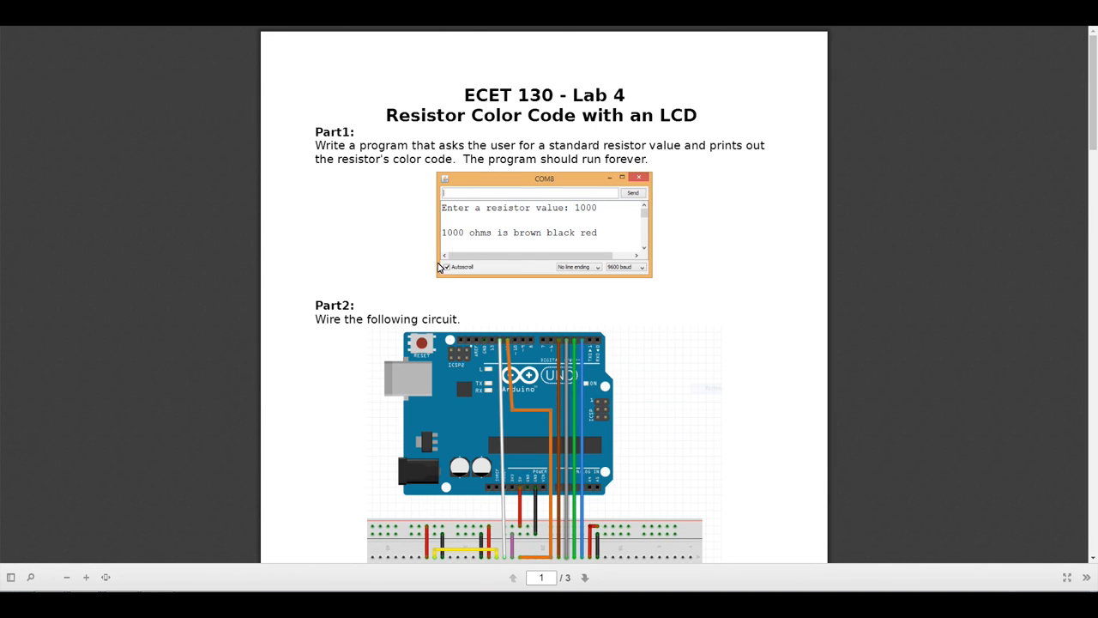
# Step: Scroll the Lab 4 PDF down past the Part 2 circuit toward page 2's HelloWorld instructions
pyautogui.scroll(-3)
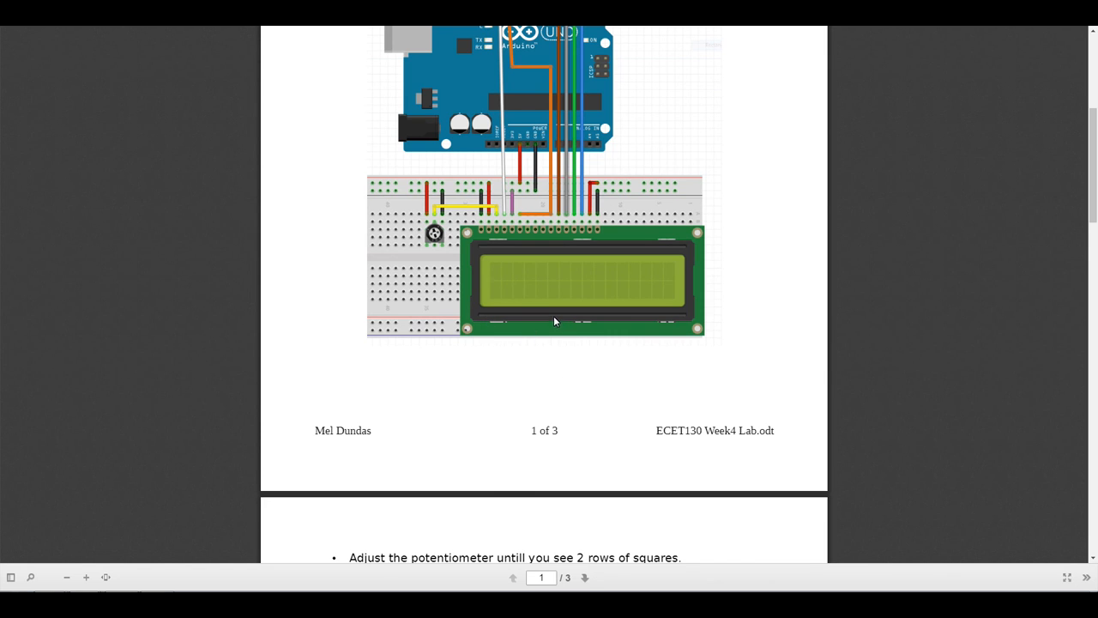
pyautogui.moveTo(505, 300)
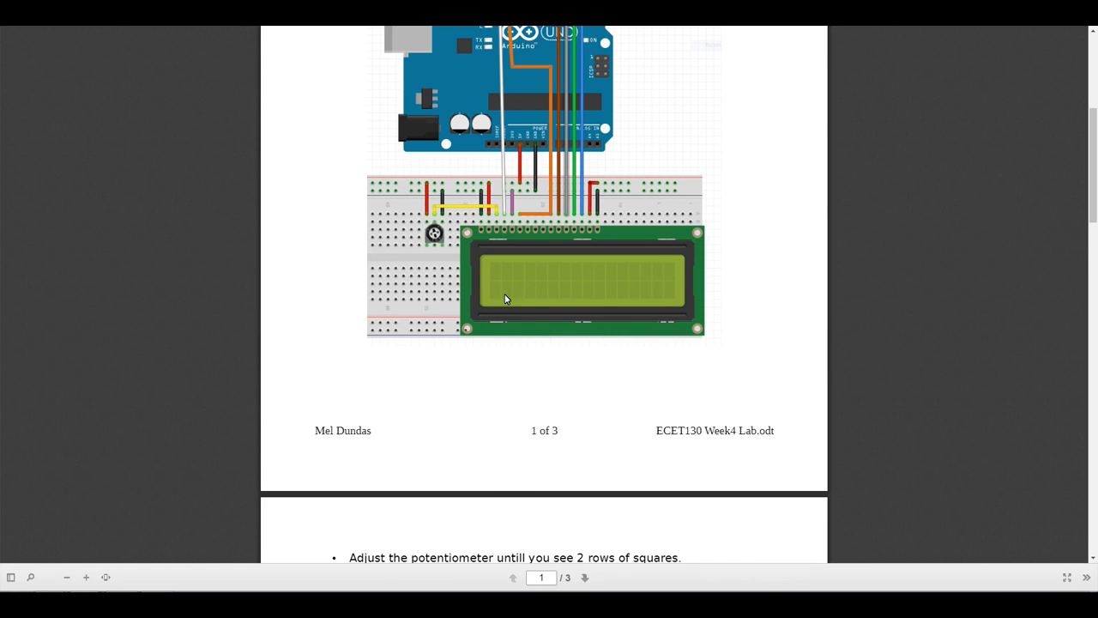
pyautogui.moveTo(623, 295)
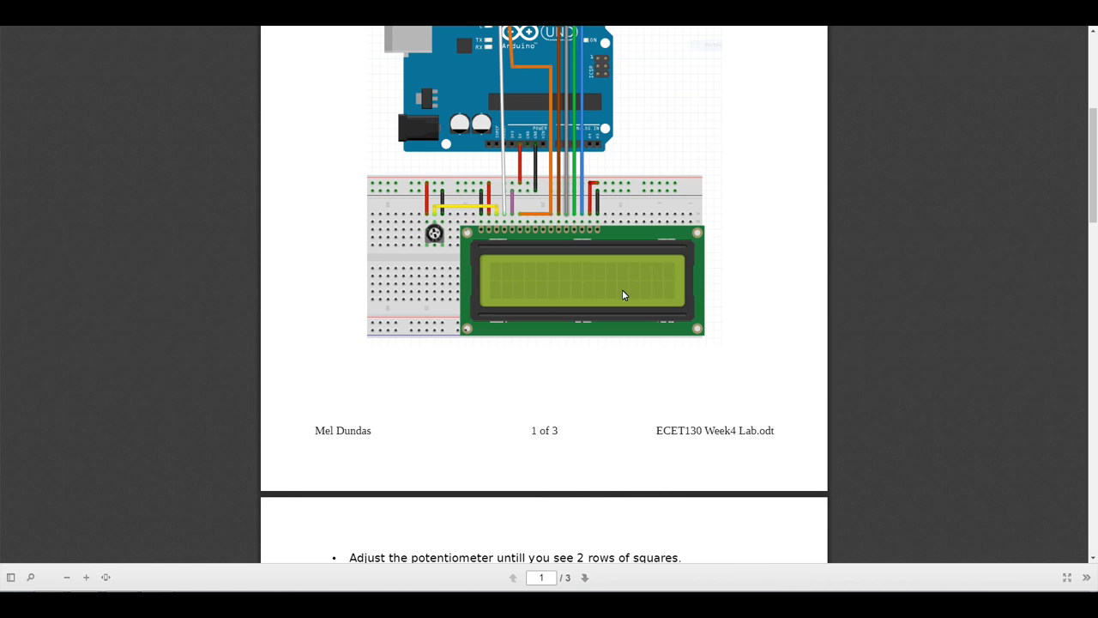
pyautogui.moveTo(658, 294)
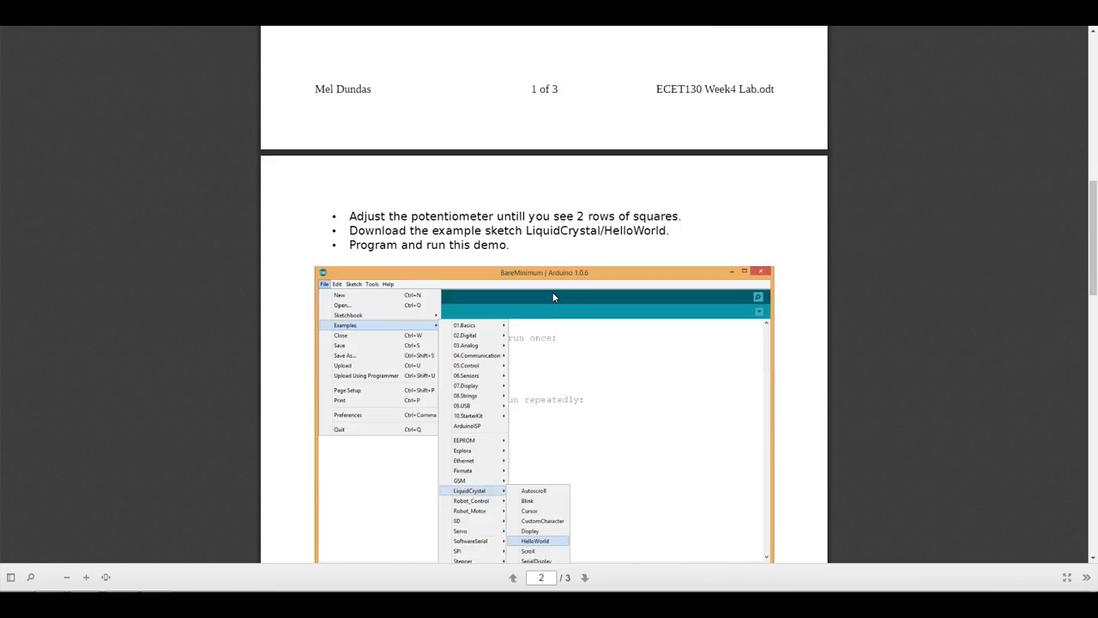
# Step: Scroll to page 3's Part 3, showing 220 ohms displayed as red red brown
pyautogui.scroll(-3)
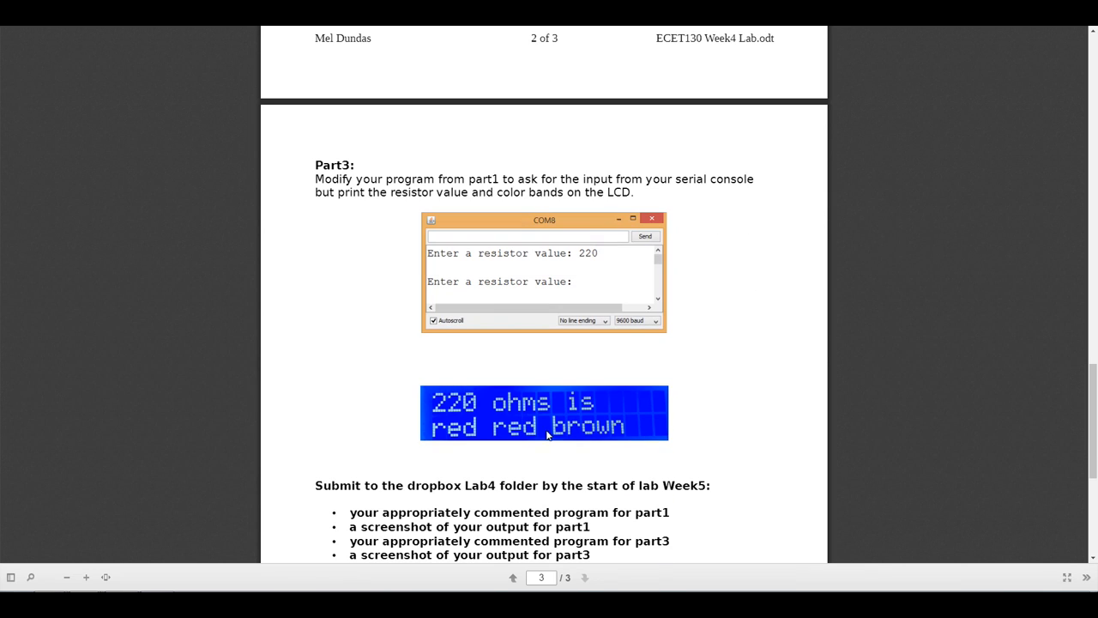
pyautogui.moveTo(575, 435)
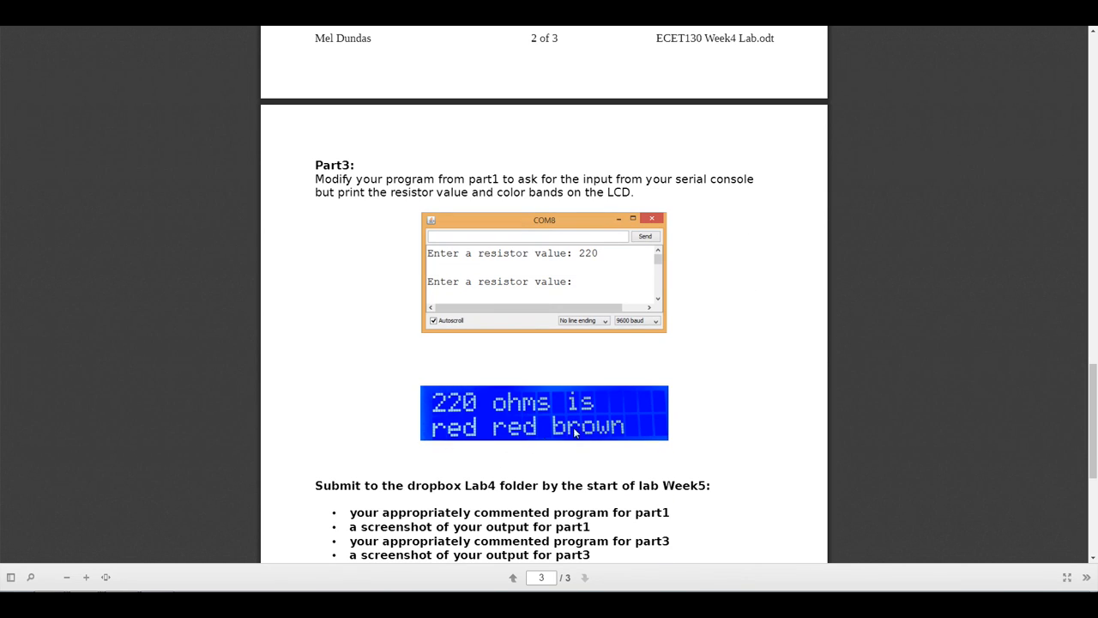
pyautogui.moveTo(554, 428)
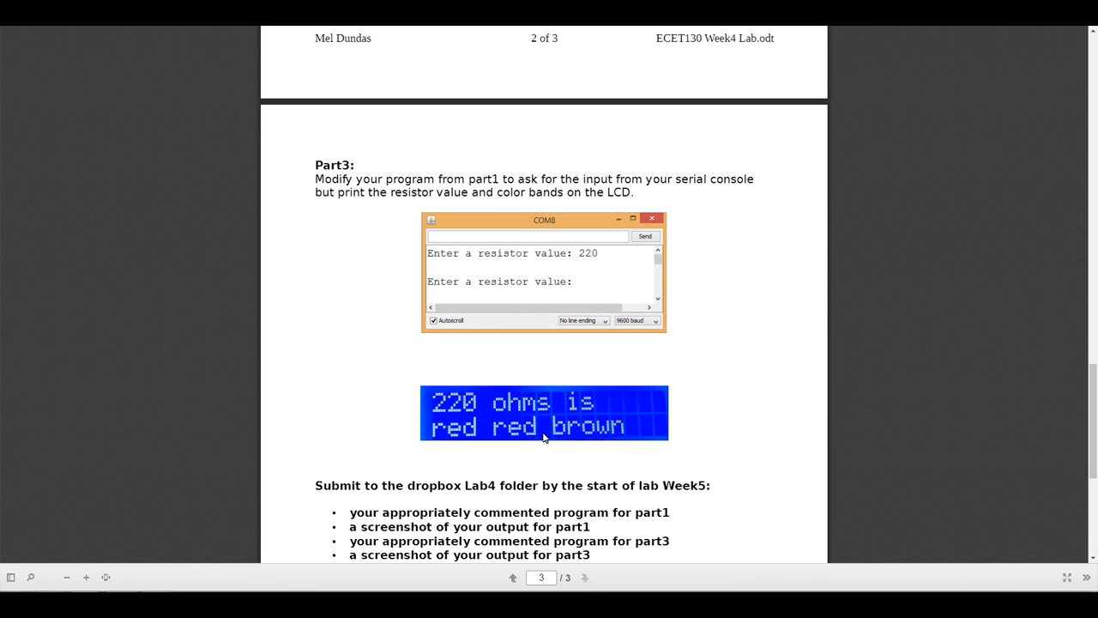
pyautogui.moveTo(488, 437)
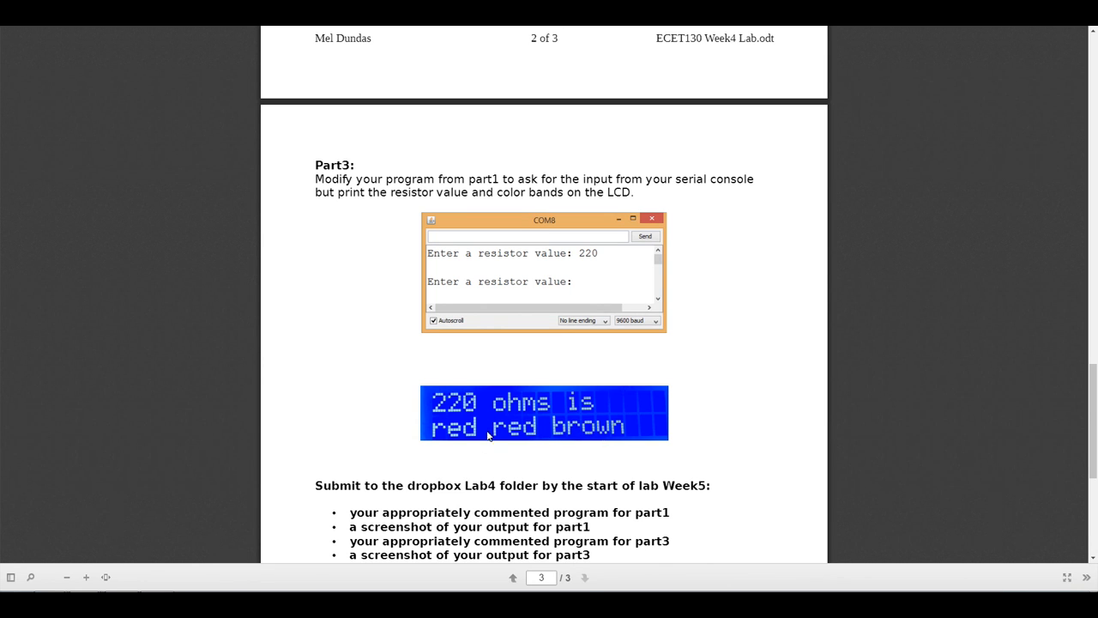
pyautogui.moveTo(626, 439)
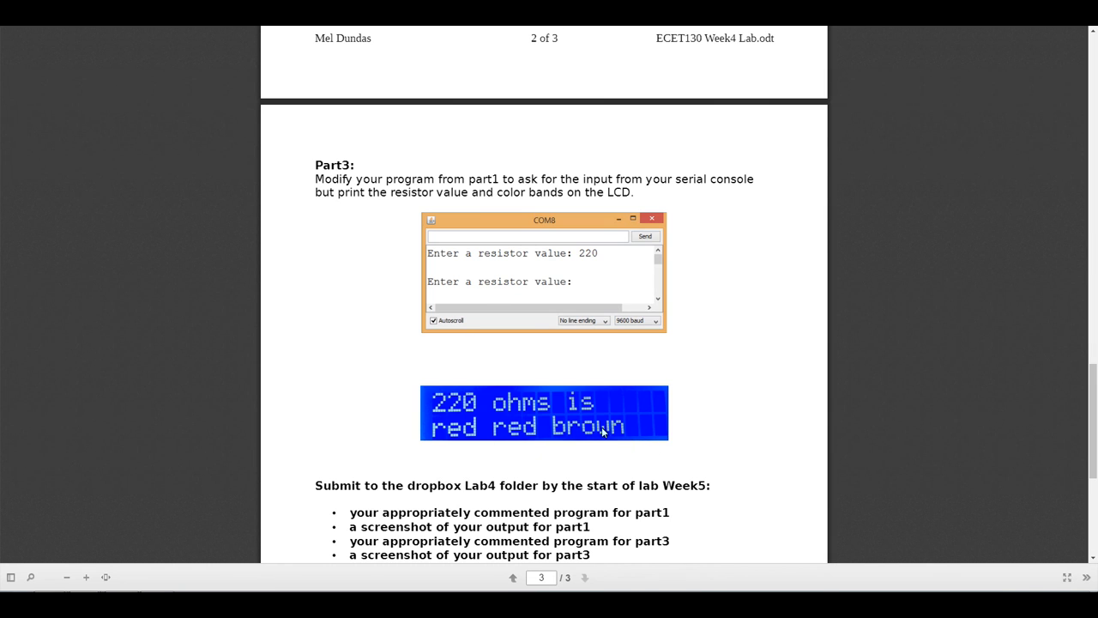
pyautogui.moveTo(687, 426)
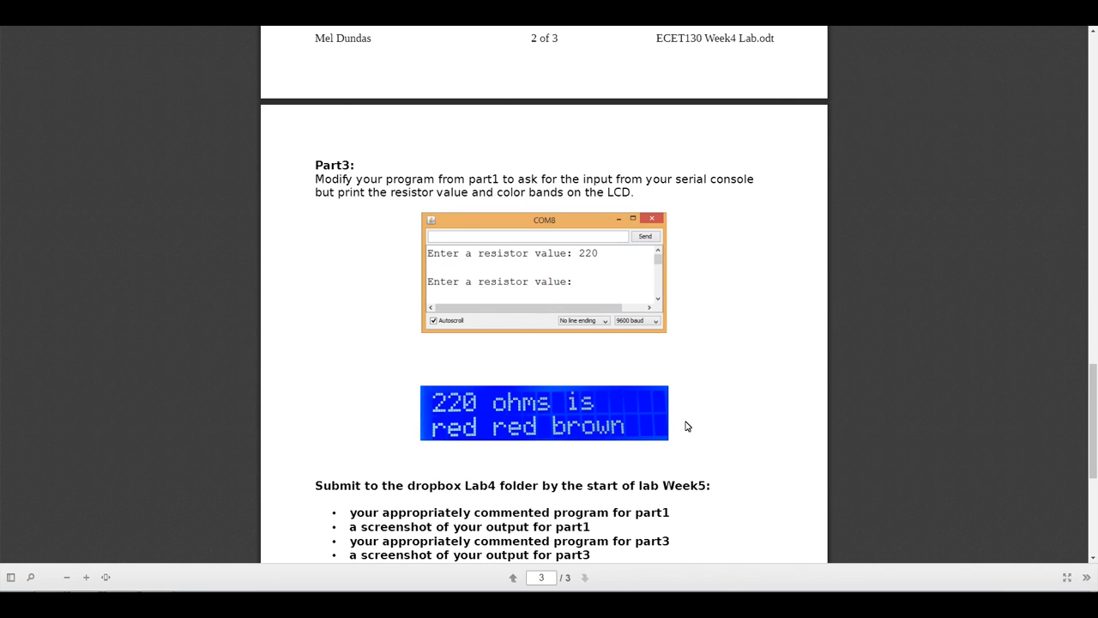